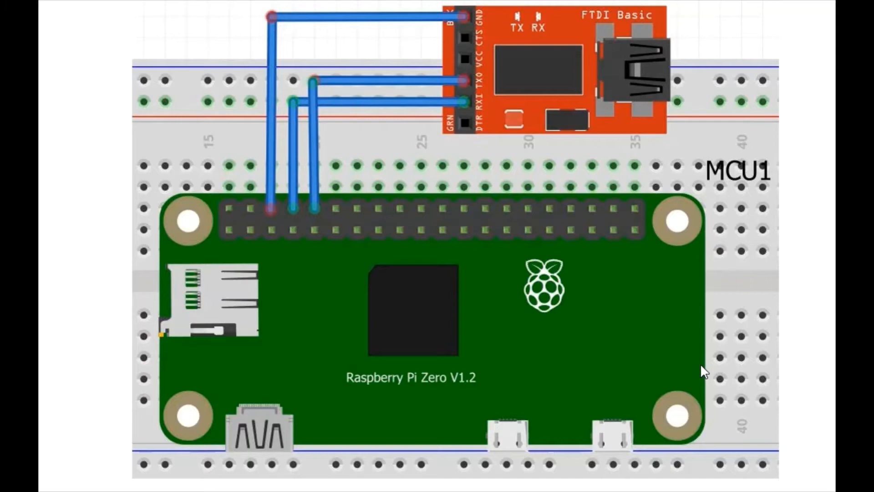
pyautogui.moveTo(571, 77)
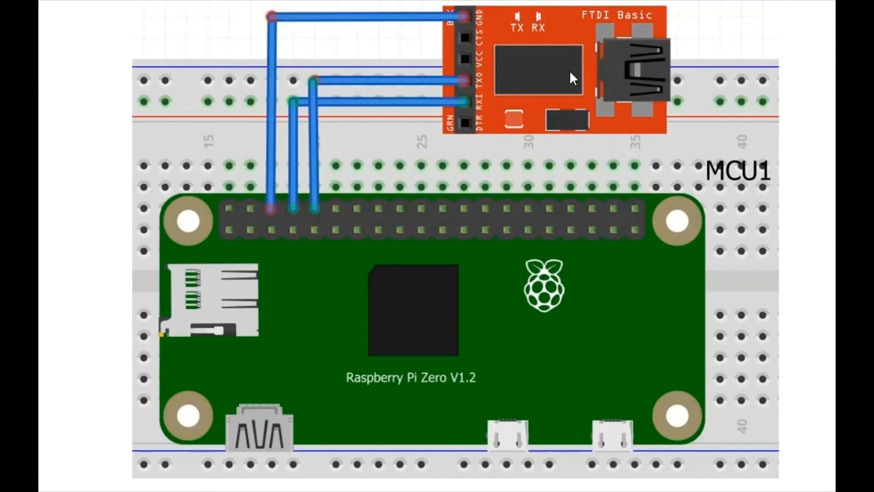
pyautogui.moveTo(233, 340)
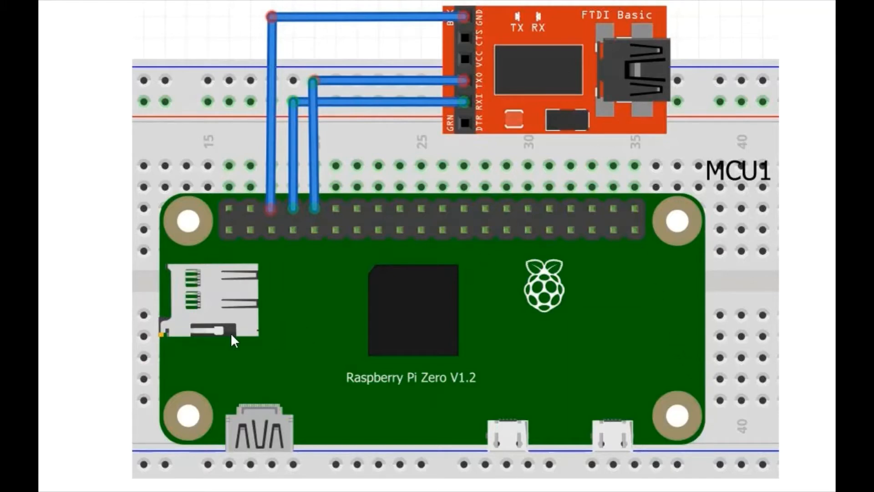
pyautogui.moveTo(326, 283)
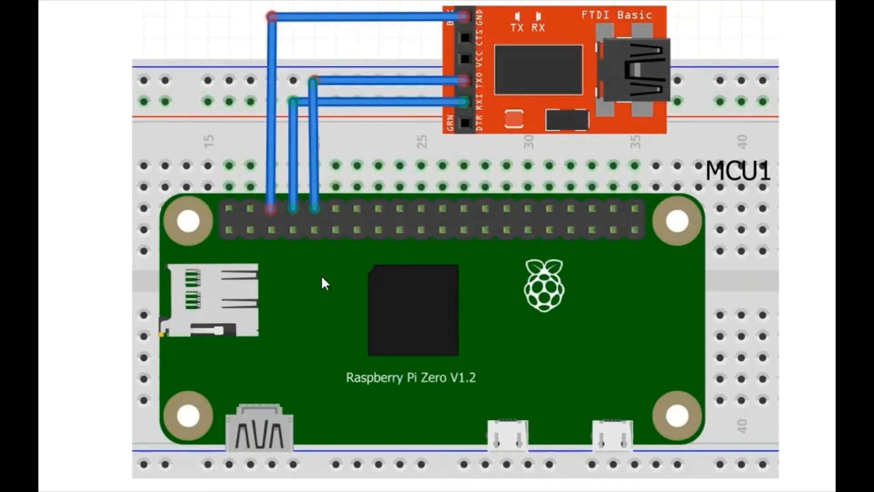
pyautogui.moveTo(277, 285)
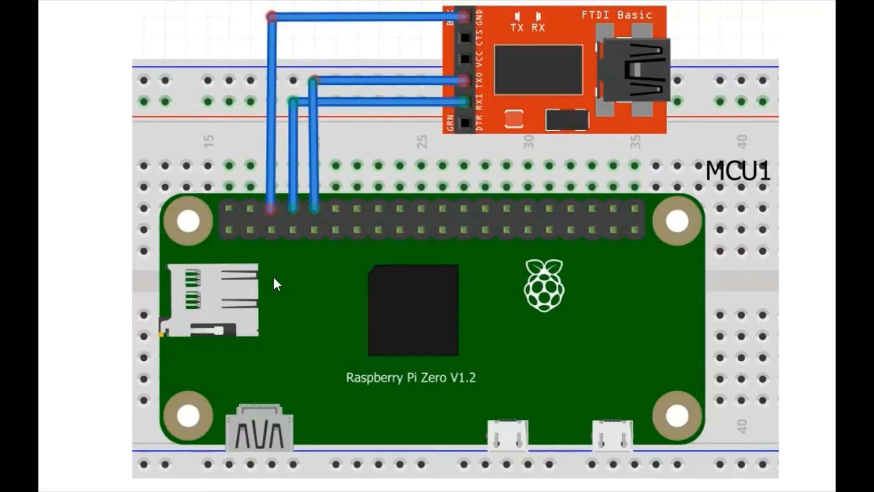
pyautogui.moveTo(219, 257)
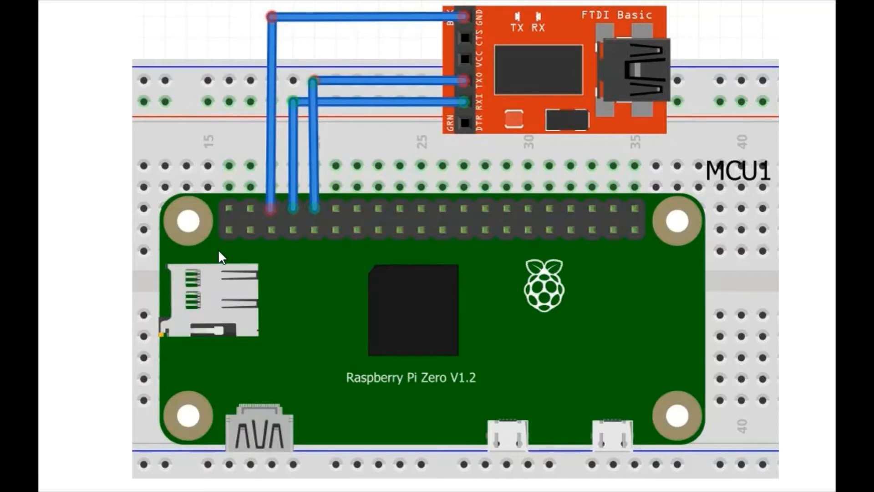
pyautogui.moveTo(218, 219)
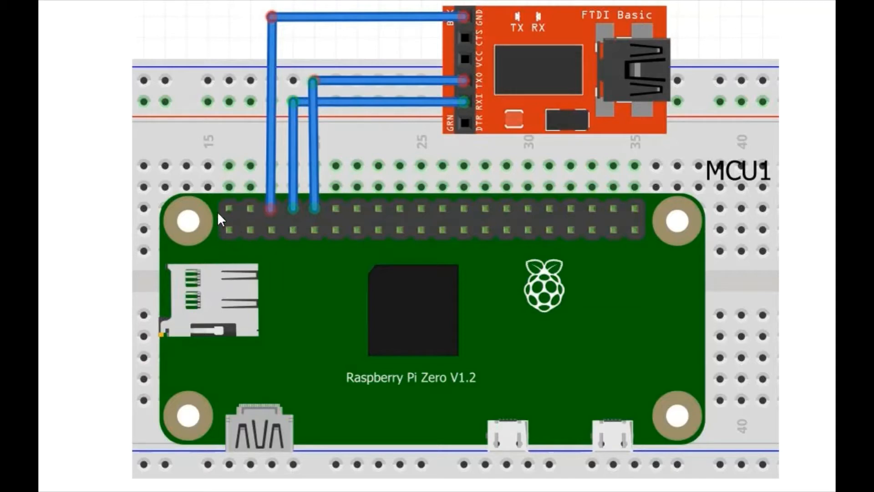
pyautogui.moveTo(233, 213)
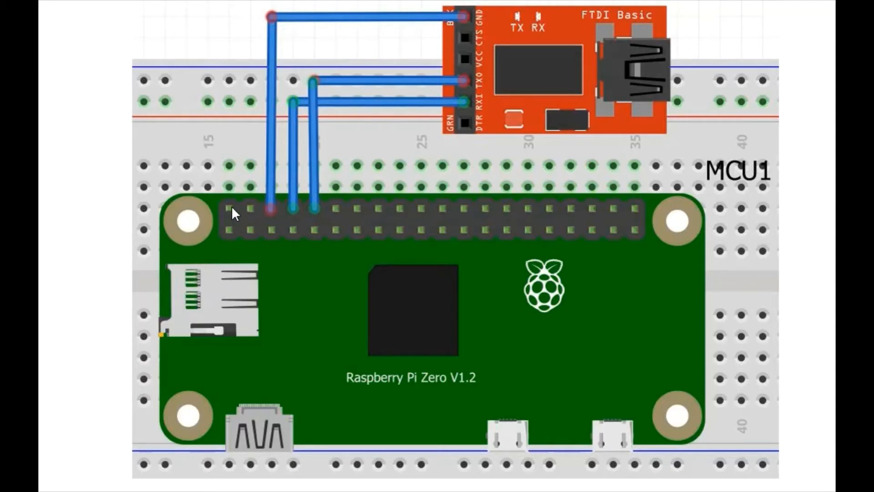
pyautogui.moveTo(254, 218)
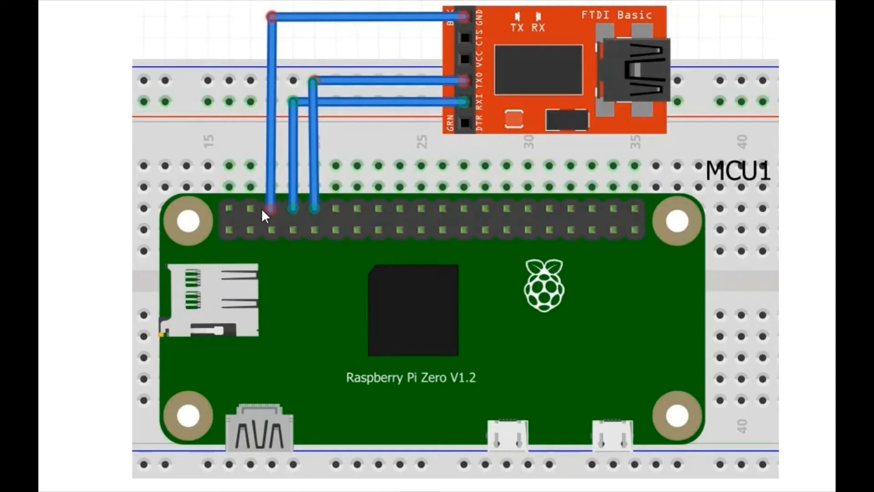
pyautogui.moveTo(471, 35)
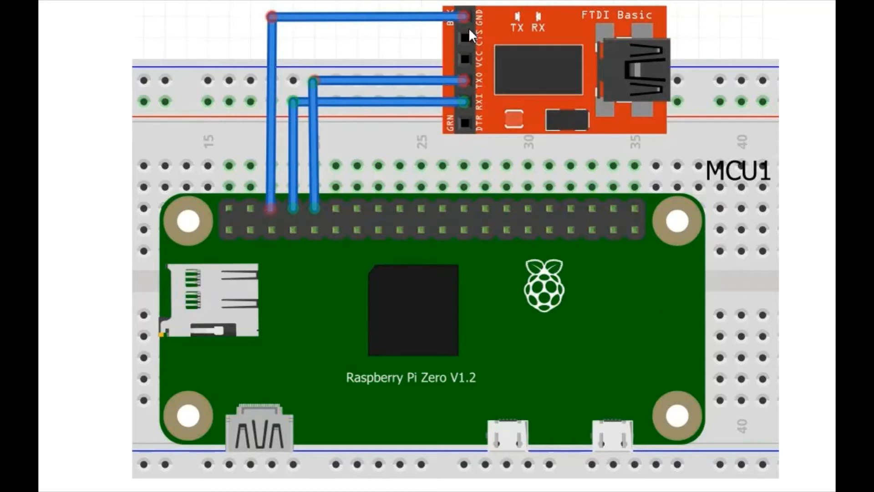
pyautogui.moveTo(418, 117)
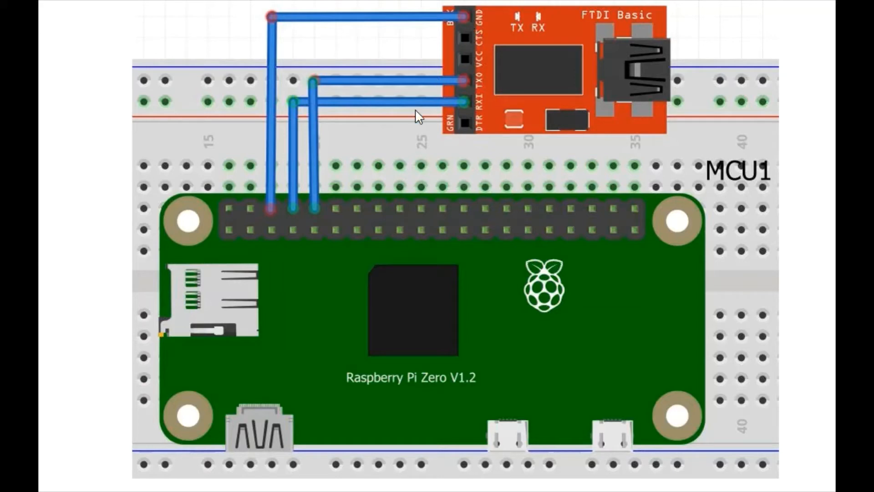
pyautogui.moveTo(342, 208)
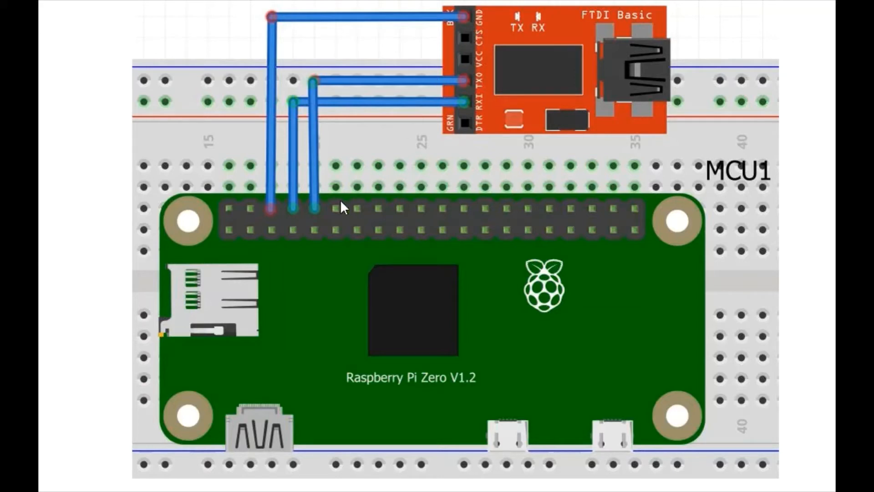
pyautogui.moveTo(299, 209)
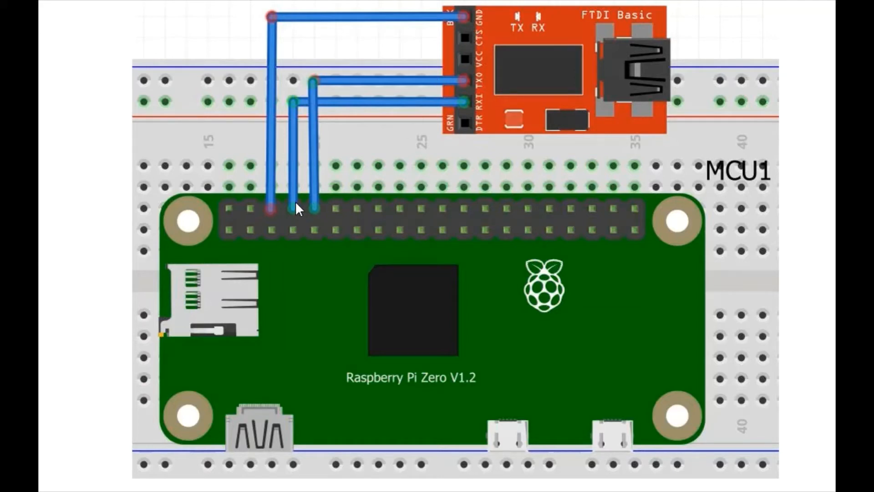
pyautogui.moveTo(329, 116)
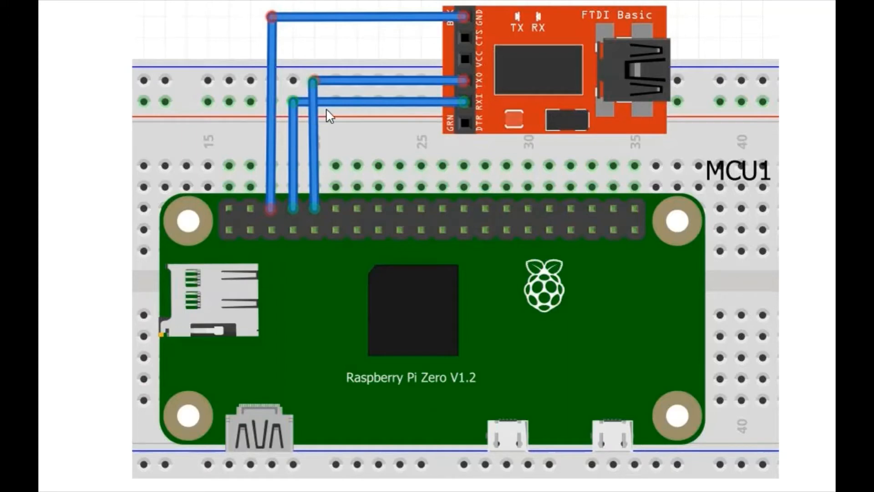
pyautogui.moveTo(466, 109)
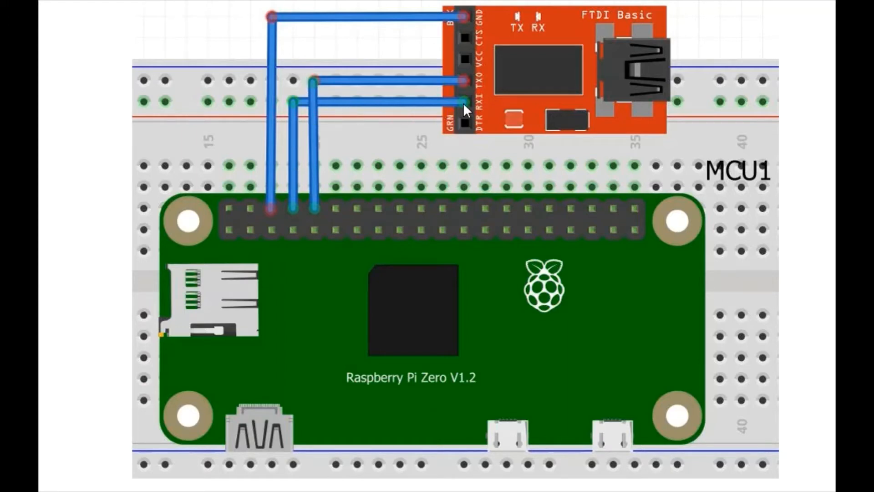
pyautogui.moveTo(437, 130)
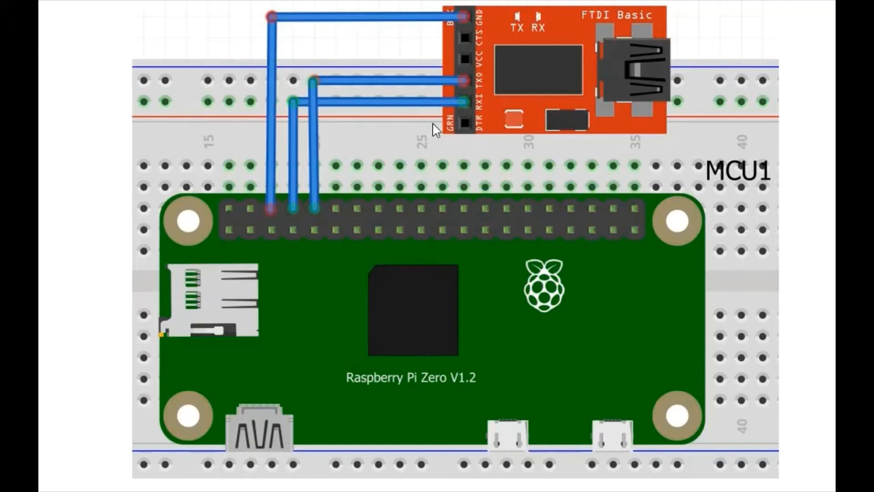
pyautogui.moveTo(326, 209)
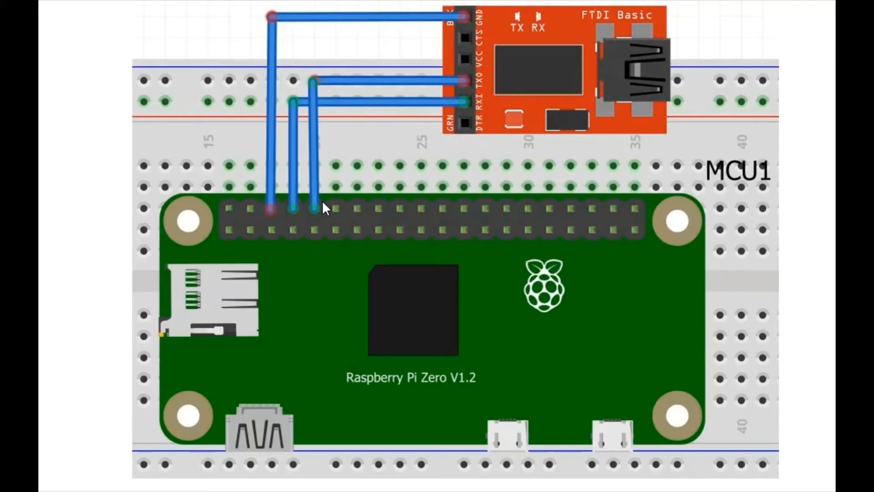
pyautogui.moveTo(458, 83)
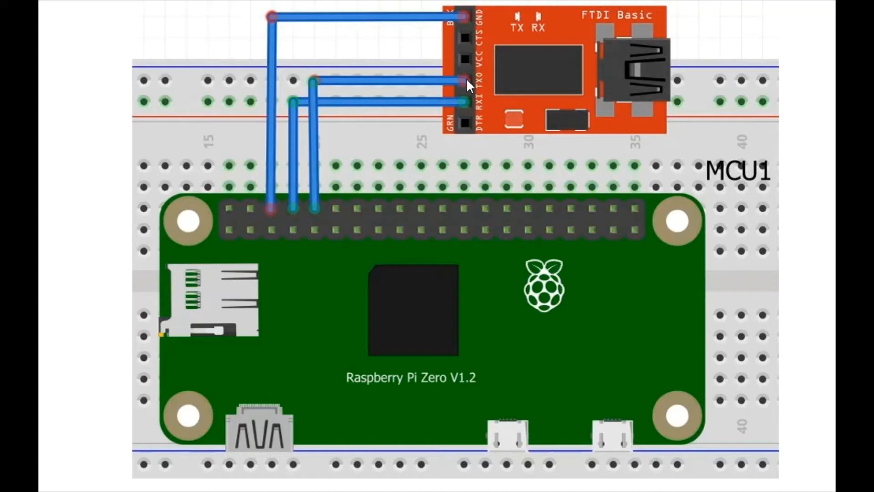
pyautogui.moveTo(307, 268)
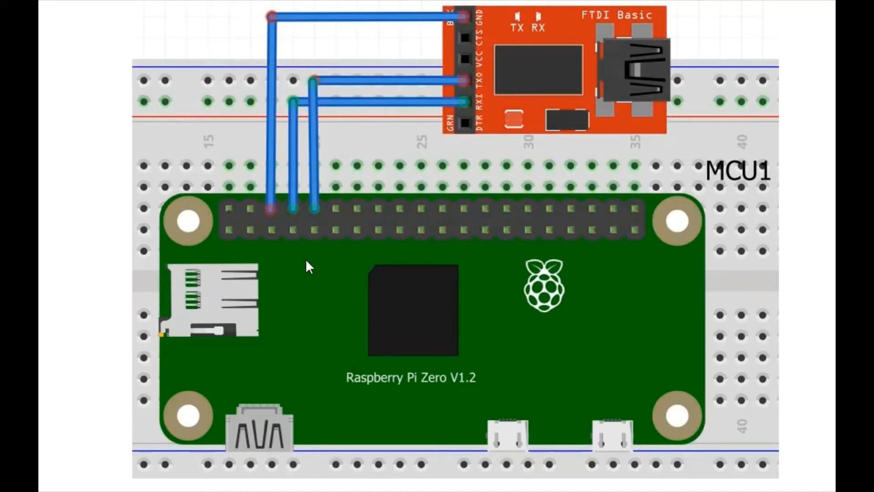
pyautogui.moveTo(607, 328)
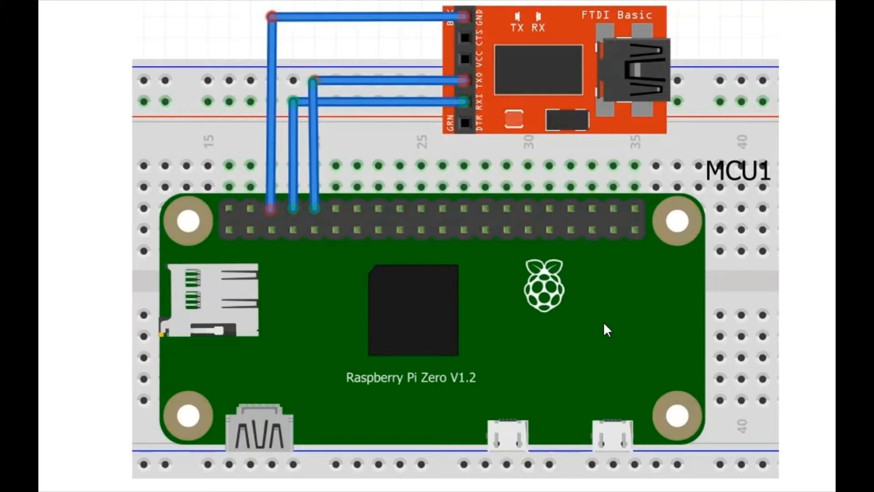
pyautogui.moveTo(593, 266)
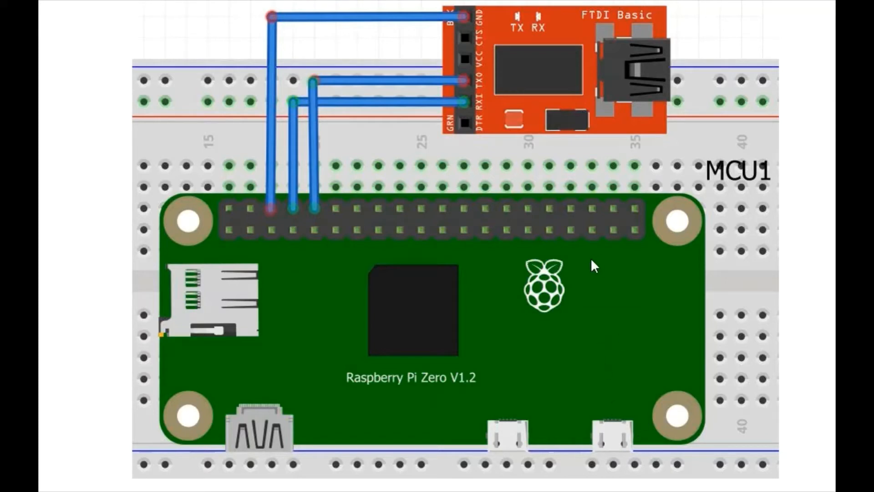
pyautogui.moveTo(756, 53)
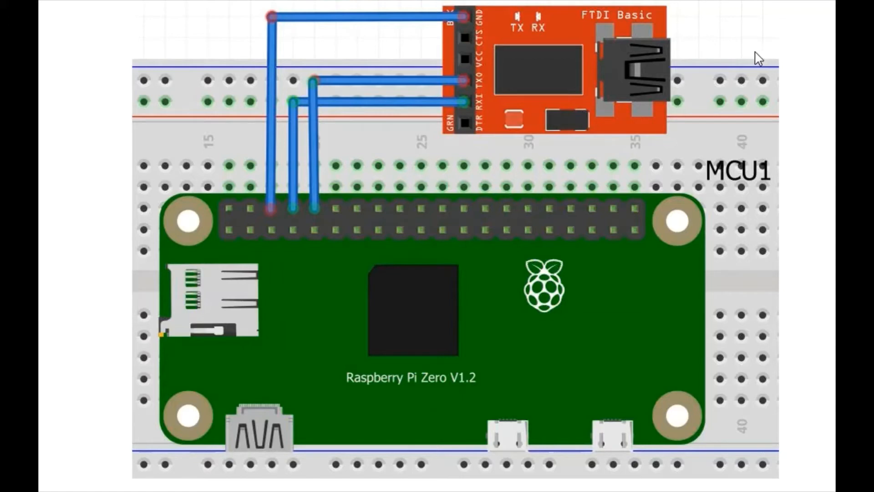
pyautogui.moveTo(323, 159)
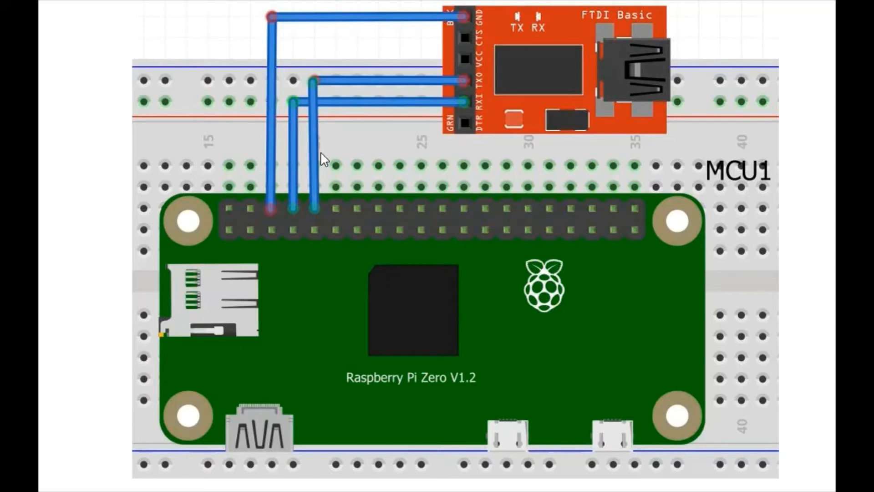
pyautogui.moveTo(356, 144)
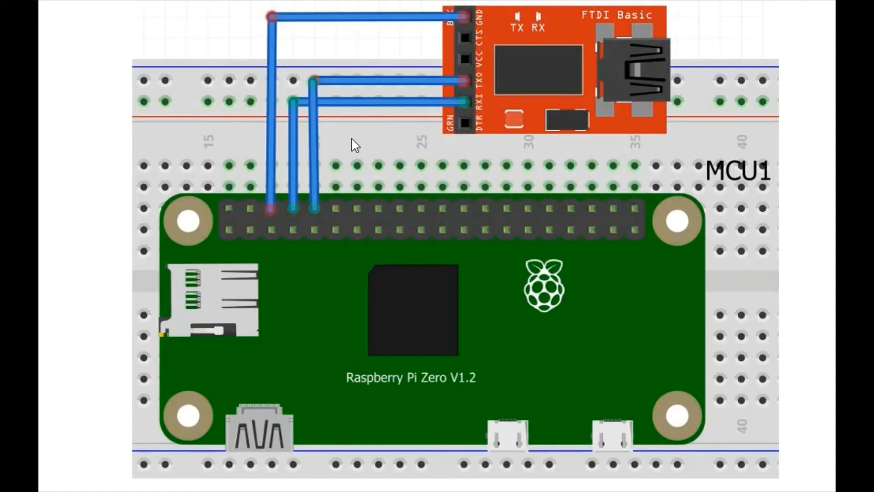
pyautogui.moveTo(343, 162)
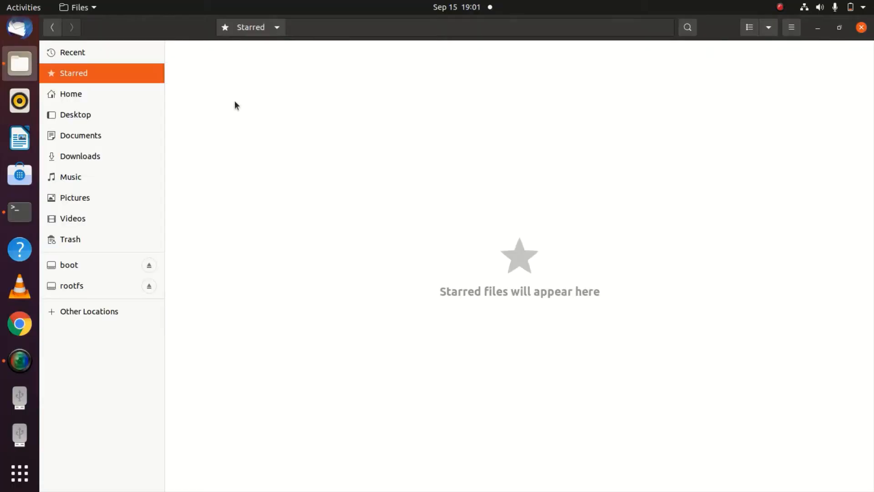
pyautogui.moveTo(186, 132)
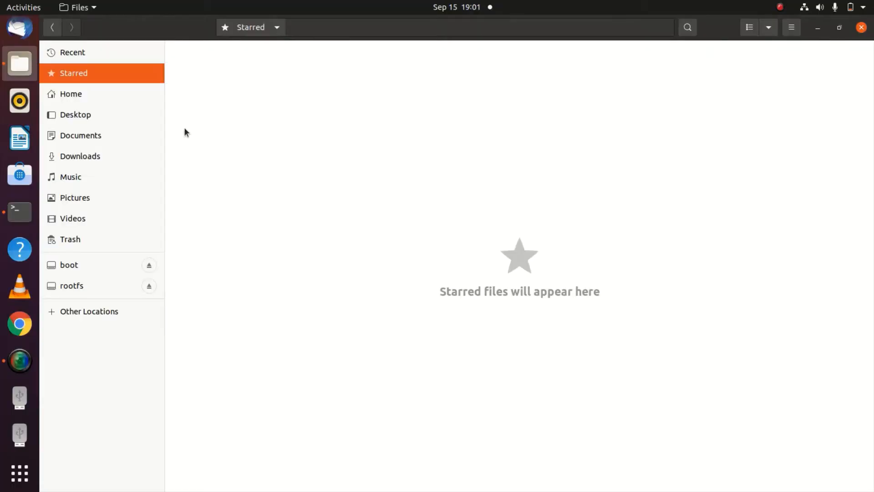
pyautogui.moveTo(97, 273)
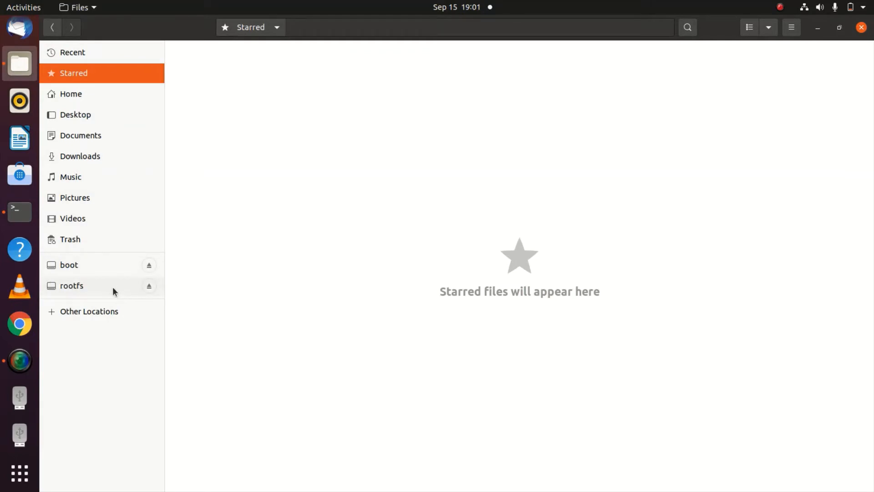
# Browse the boot partition's firmware files, switching with rootfs and ending on rootfs.
pyautogui.click(69, 264)
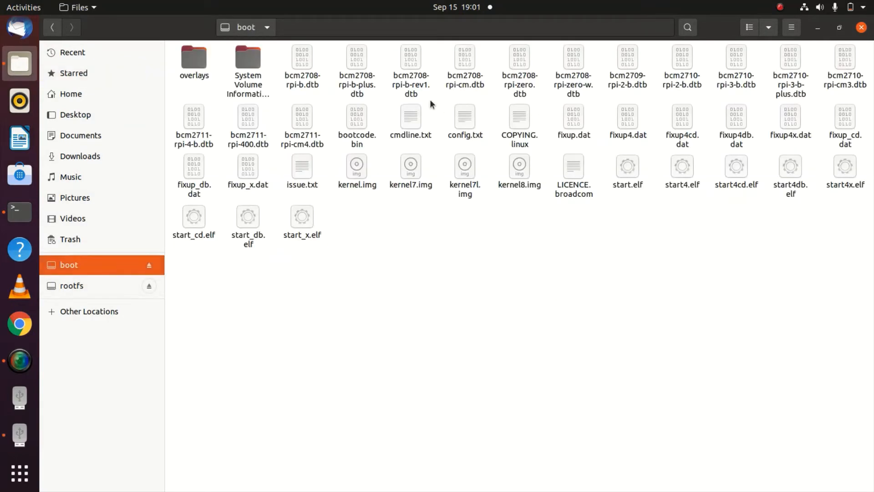
pyautogui.moveTo(442, 286)
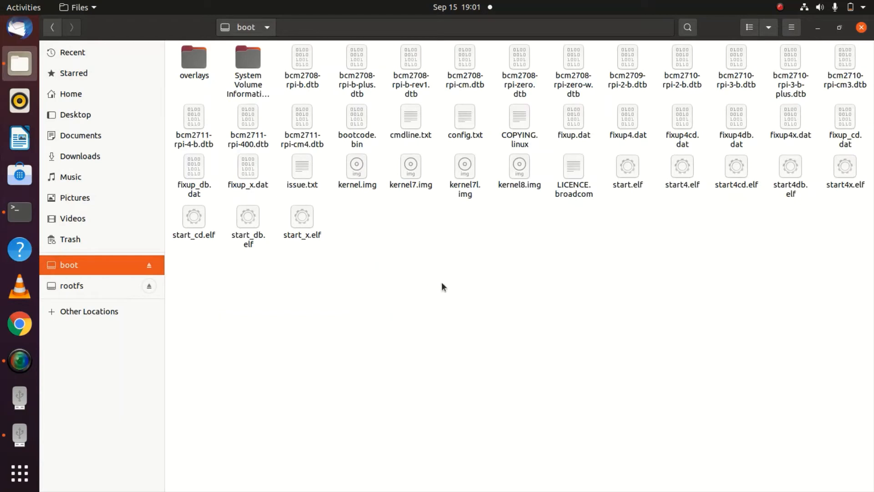
pyautogui.click(71, 285)
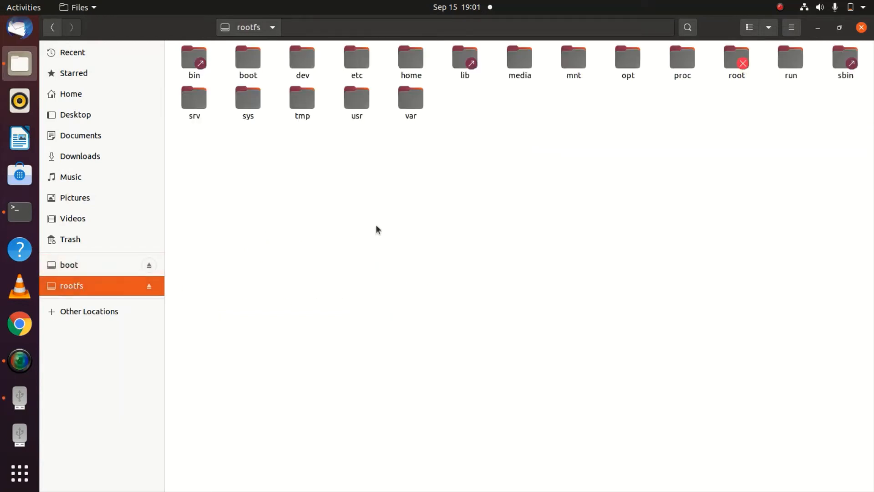
pyautogui.moveTo(372, 200)
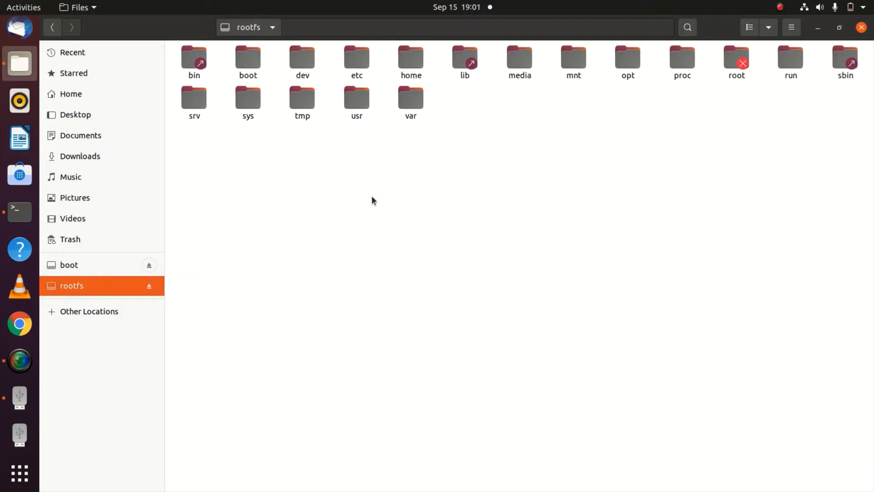
pyautogui.moveTo(310, 238)
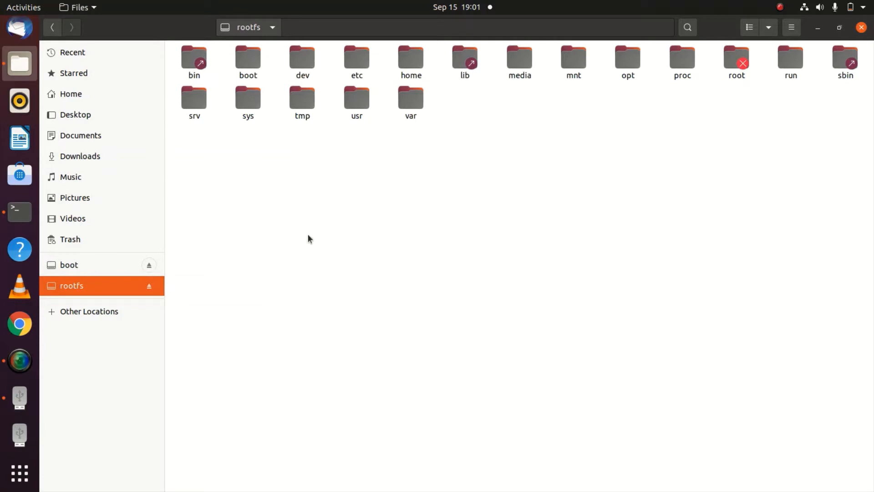
pyautogui.click(69, 265)
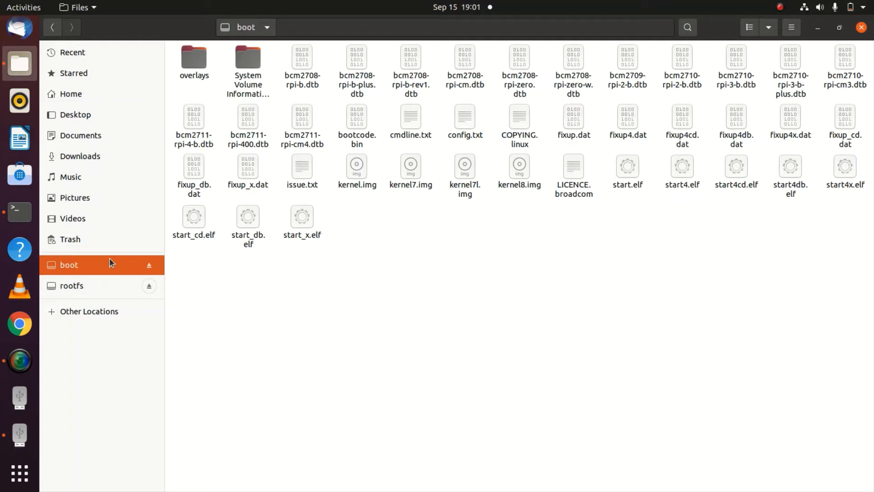
pyautogui.moveTo(111, 287)
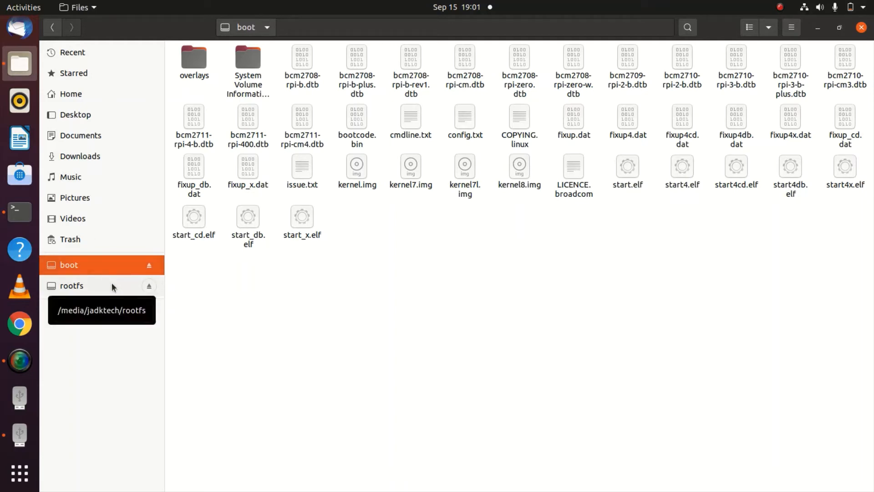
pyautogui.click(71, 286)
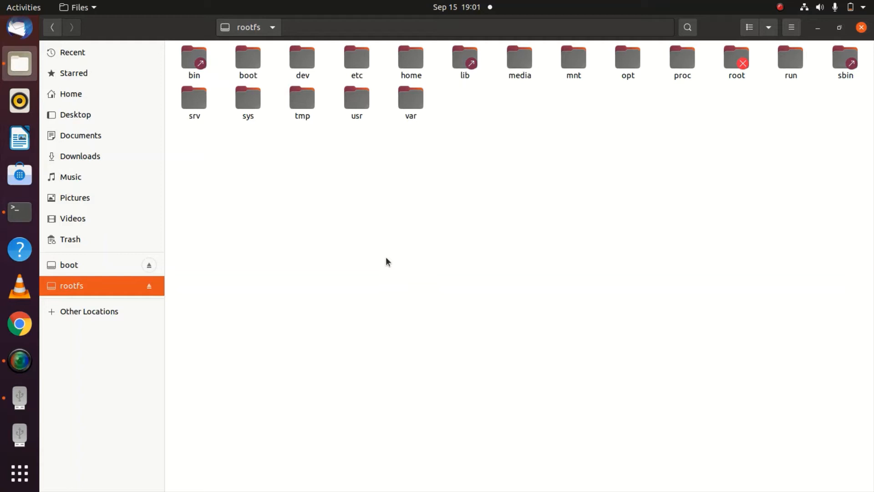
pyautogui.moveTo(92, 264)
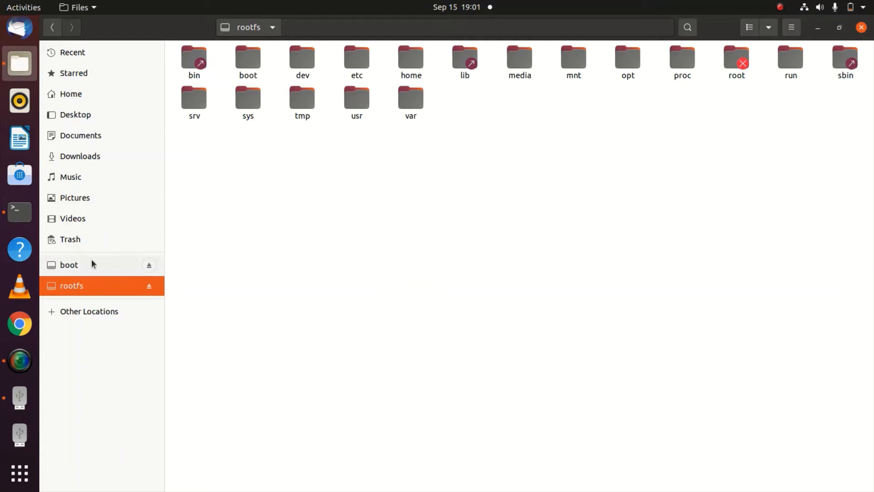
pyautogui.moveTo(96, 251)
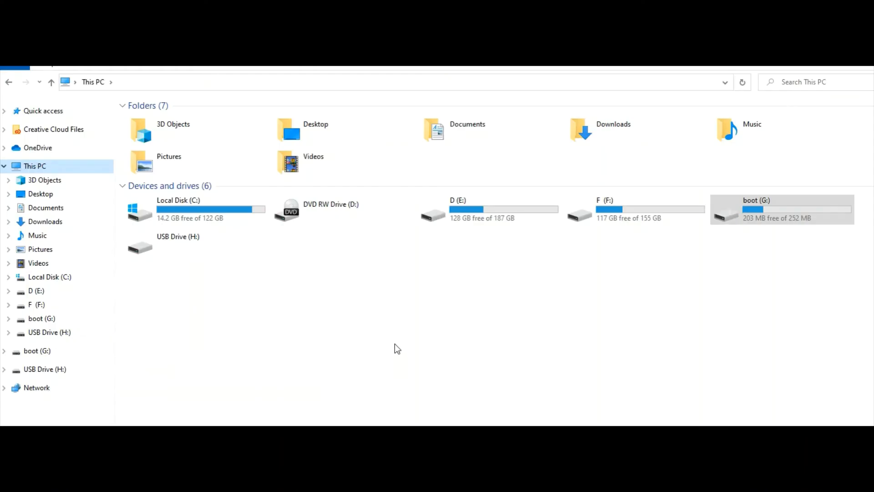
pyautogui.moveTo(374, 352)
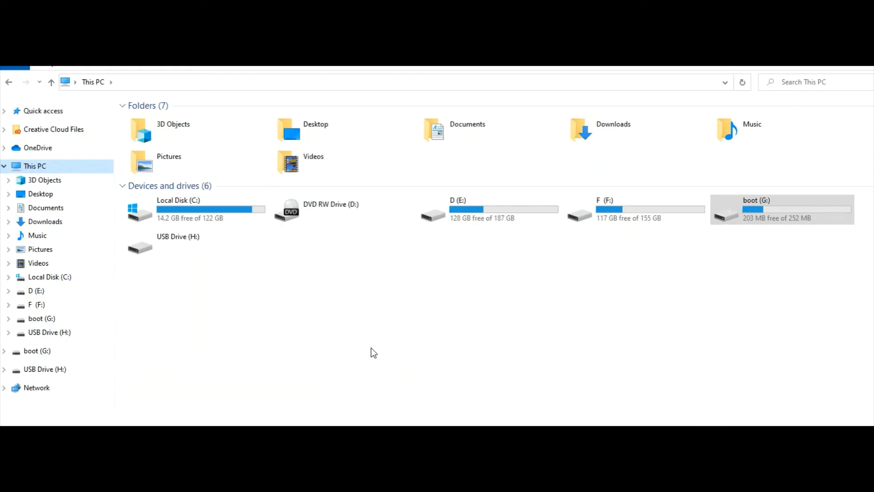
pyautogui.moveTo(366, 326)
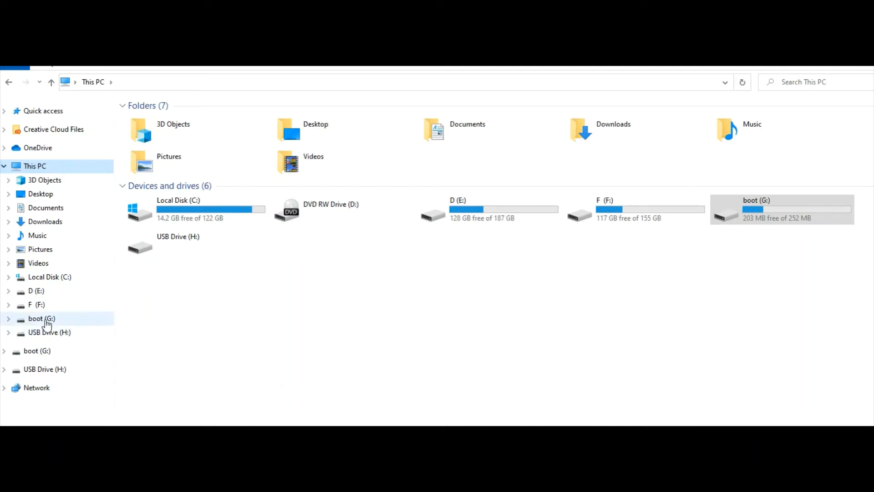
# Open the boot (G:) drive and bring up the context menu for config.txt.
pyautogui.doubleClick(42, 318)
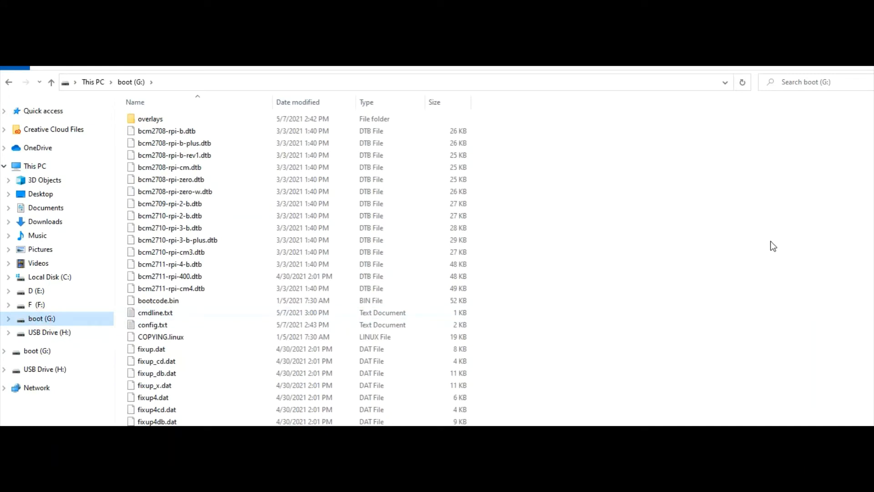
pyautogui.scroll(-3)
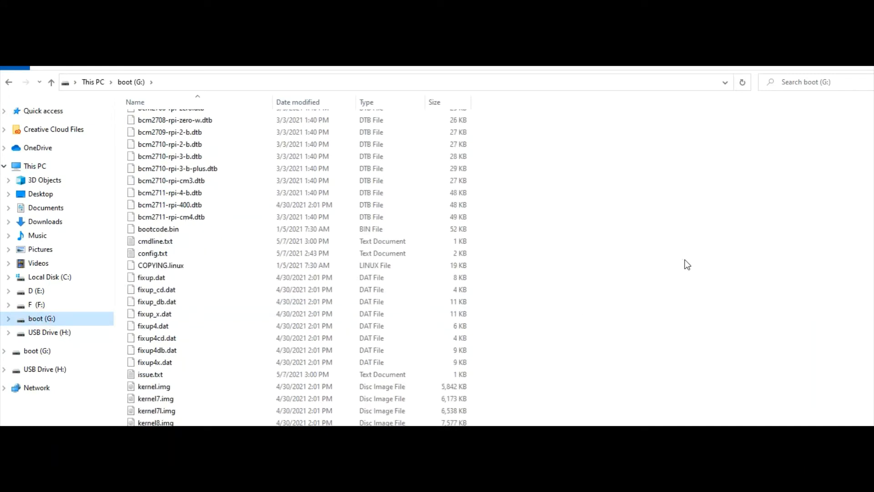
pyautogui.moveTo(631, 266)
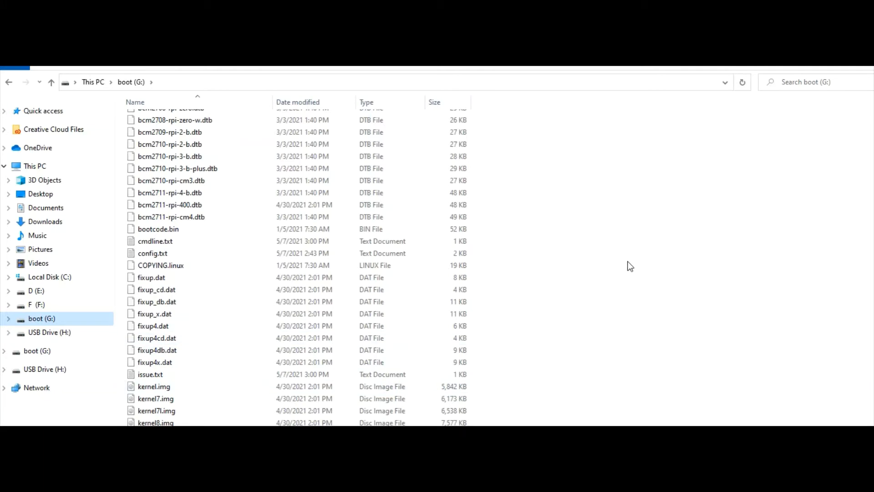
pyautogui.scroll(3)
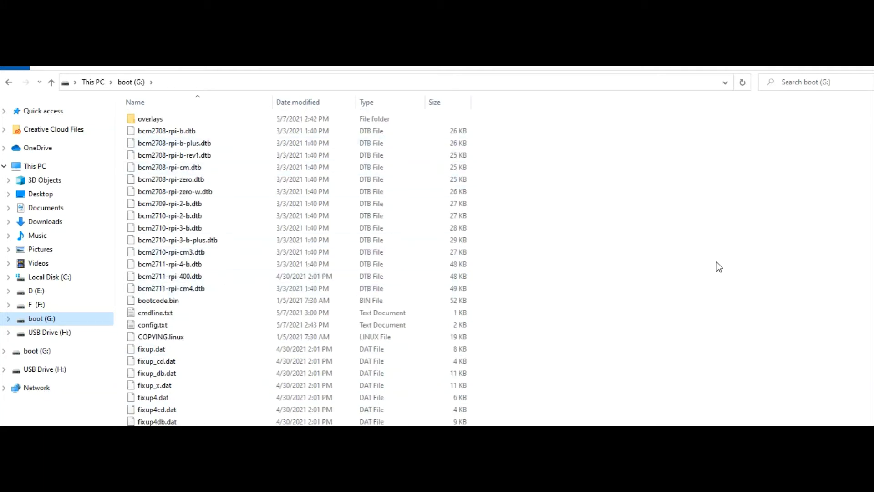
pyautogui.moveTo(671, 240)
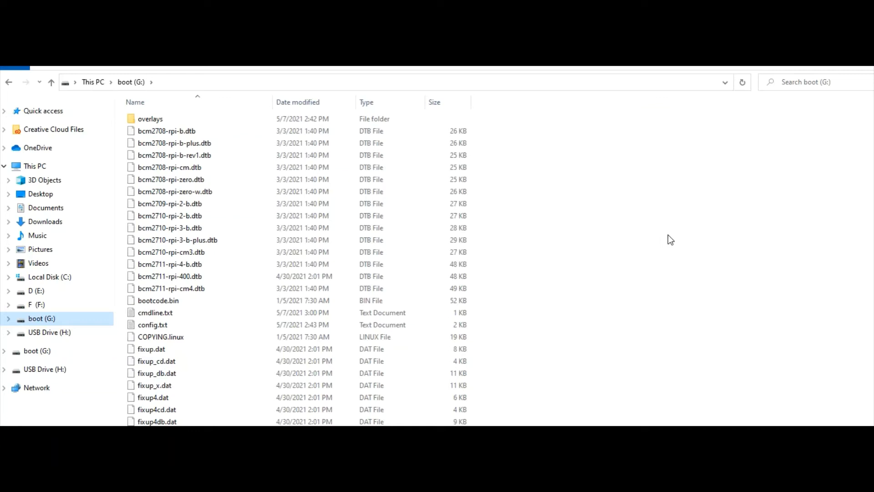
pyautogui.moveTo(609, 199)
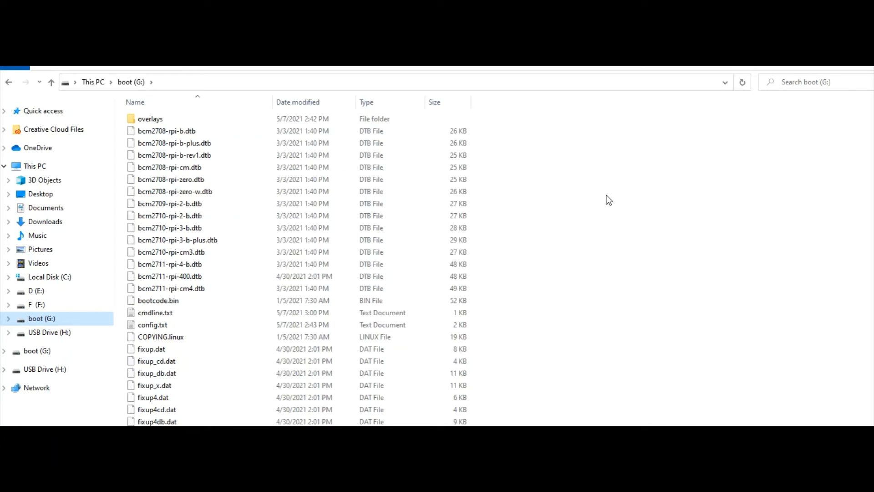
pyautogui.moveTo(628, 194)
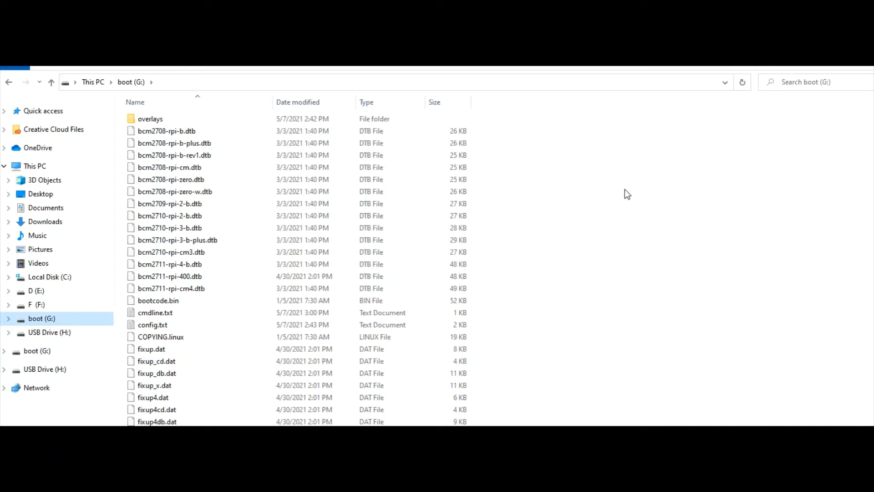
pyautogui.moveTo(589, 243)
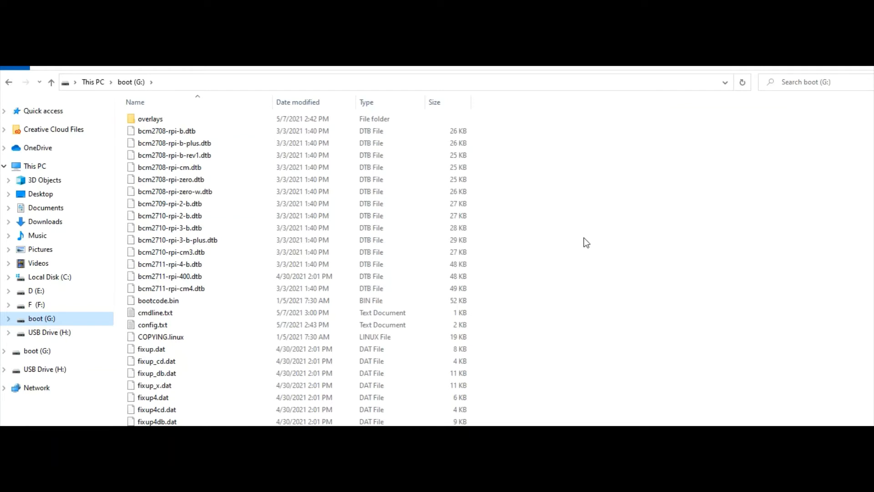
pyautogui.moveTo(153, 324)
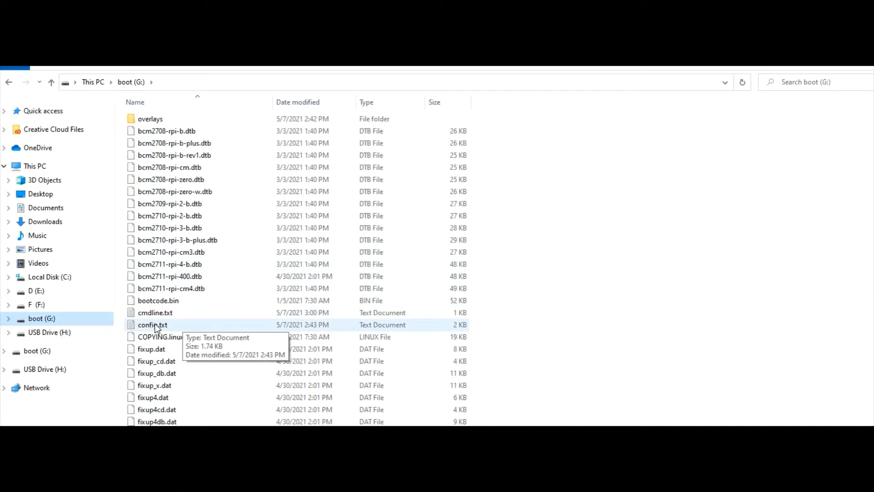
pyautogui.click(152, 325)
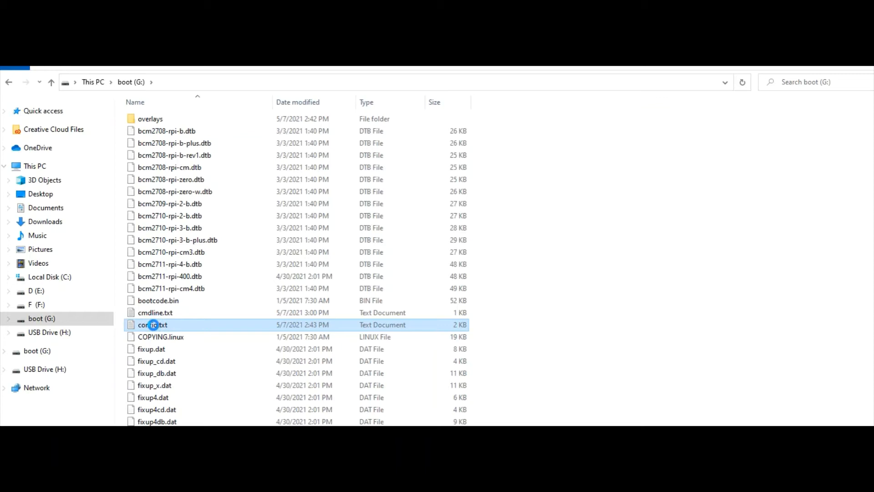
pyautogui.rightClick(152, 324)
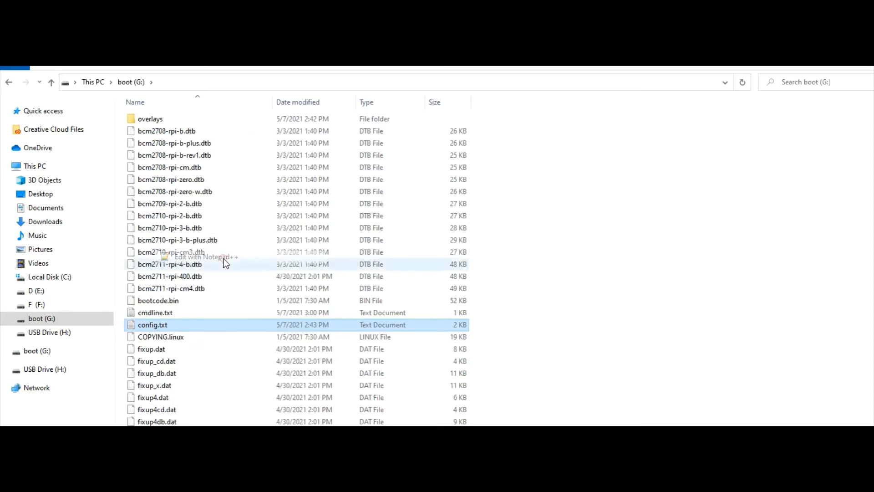
# Edit config.txt in Notepad++, adding enable_uart=1 as the last line under [all].
pyautogui.click(204, 256)
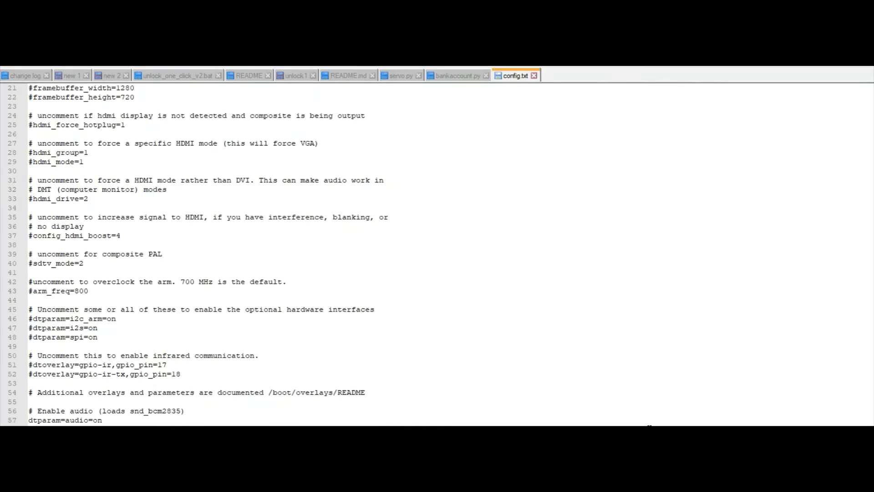
pyautogui.scroll(-3)
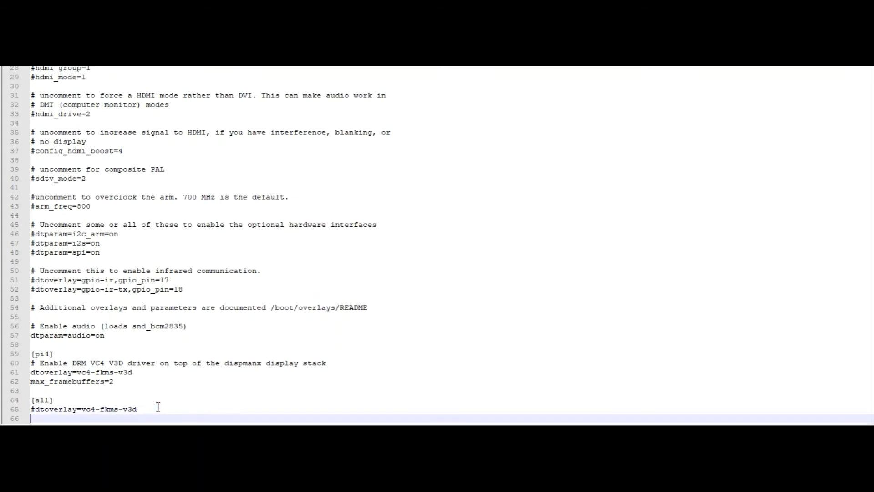
pyautogui.write('e')
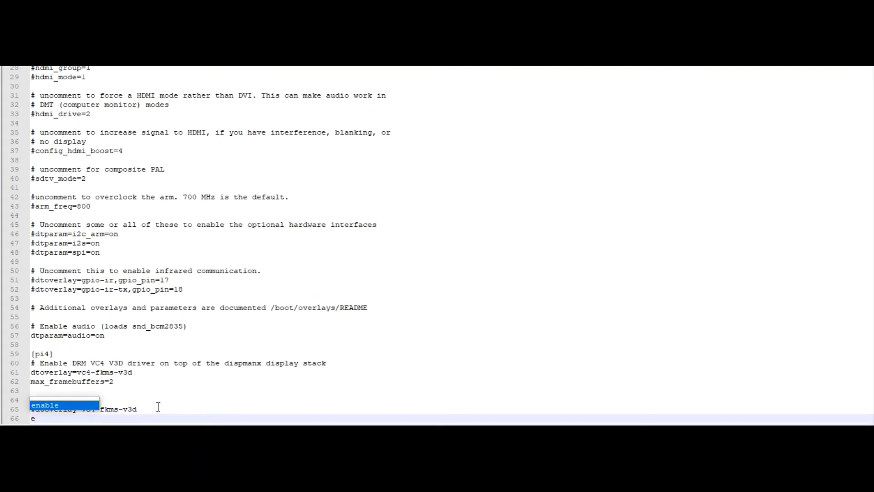
pyautogui.write('n')
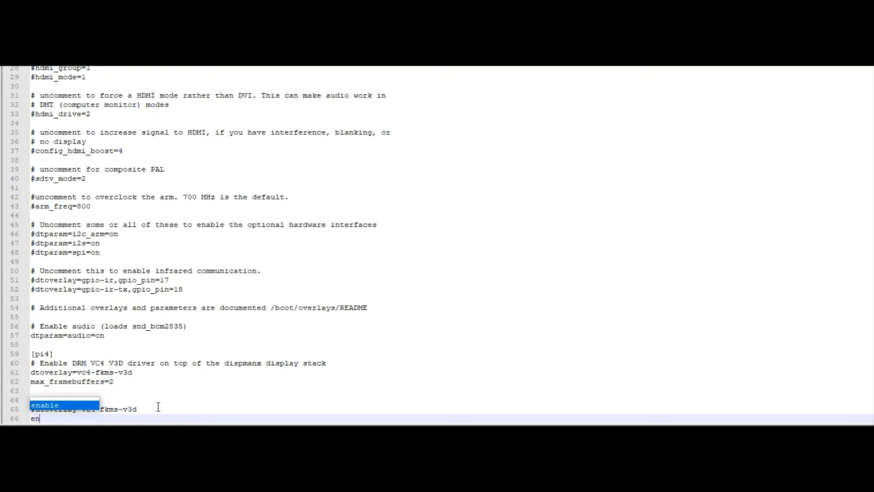
pyautogui.write('able_')
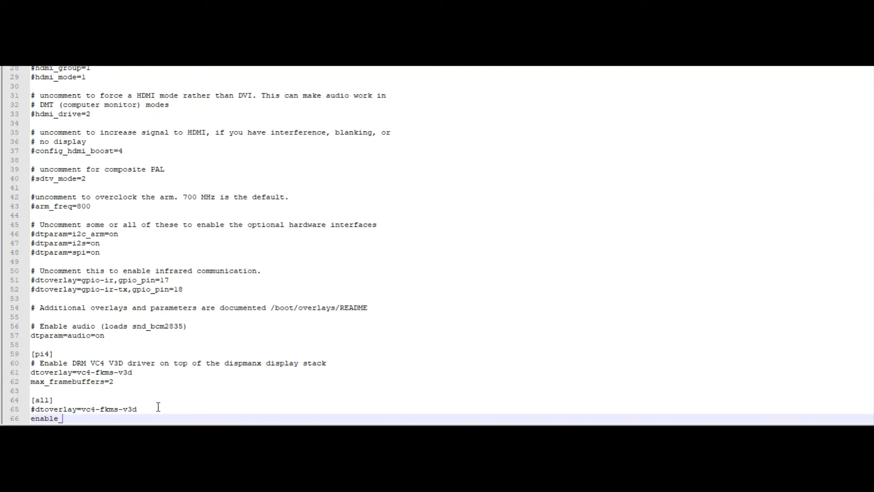
pyautogui.write('uart=')
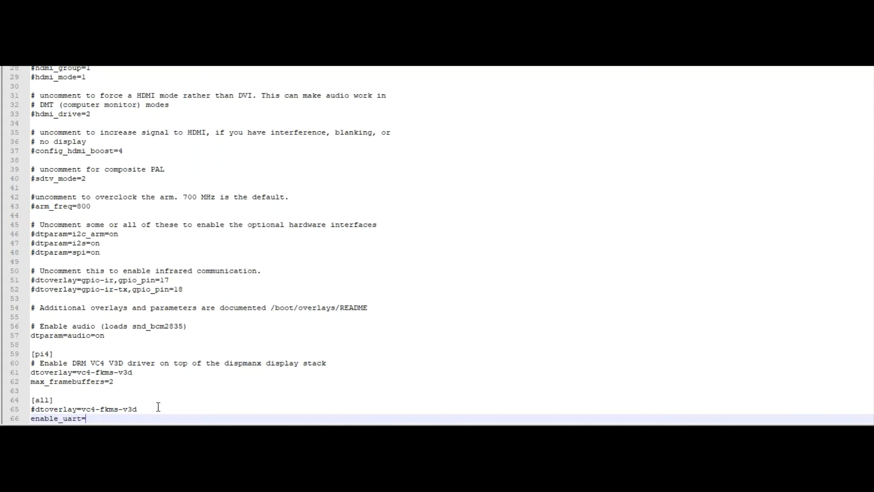
pyautogui.write('1')
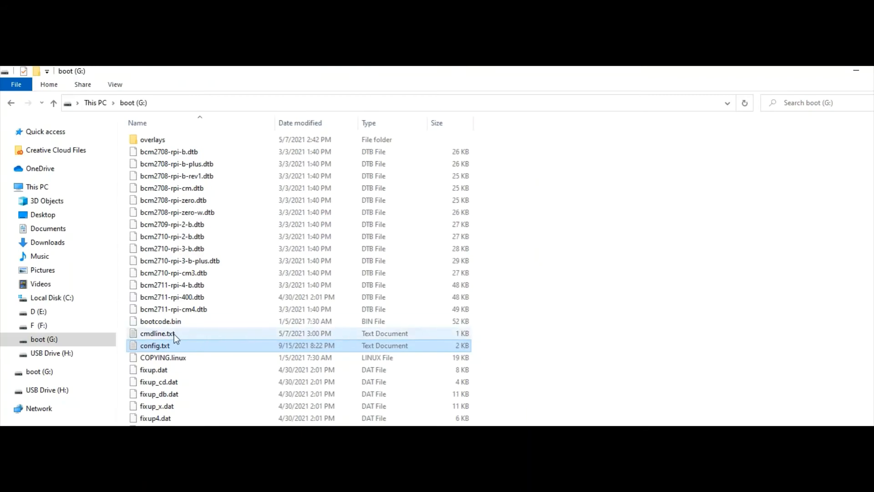
pyautogui.moveTo(158, 342)
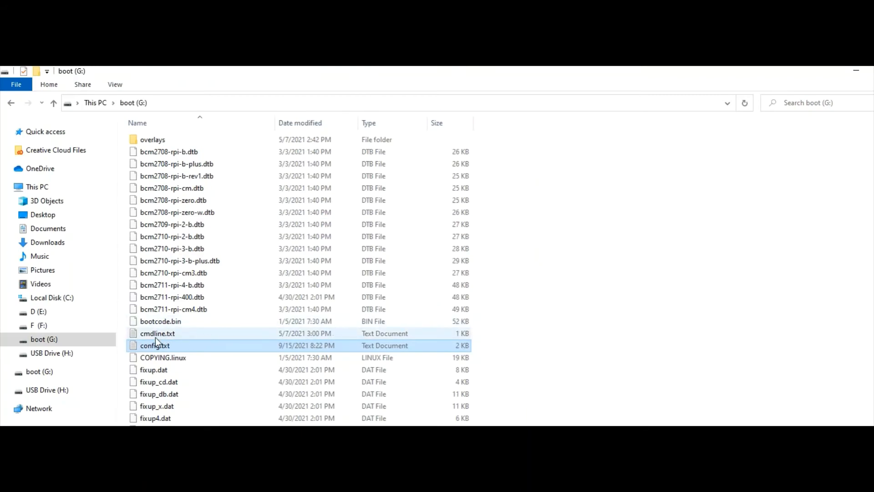
# Open cmdline.txt in Notepad and highlight the console=serial0,115200 entry.
pyautogui.doubleClick(157, 333)
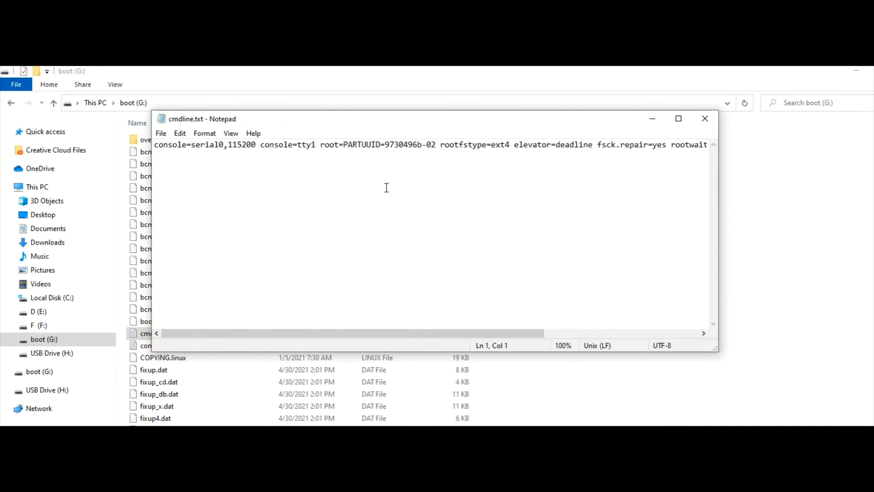
pyautogui.moveTo(370, 191)
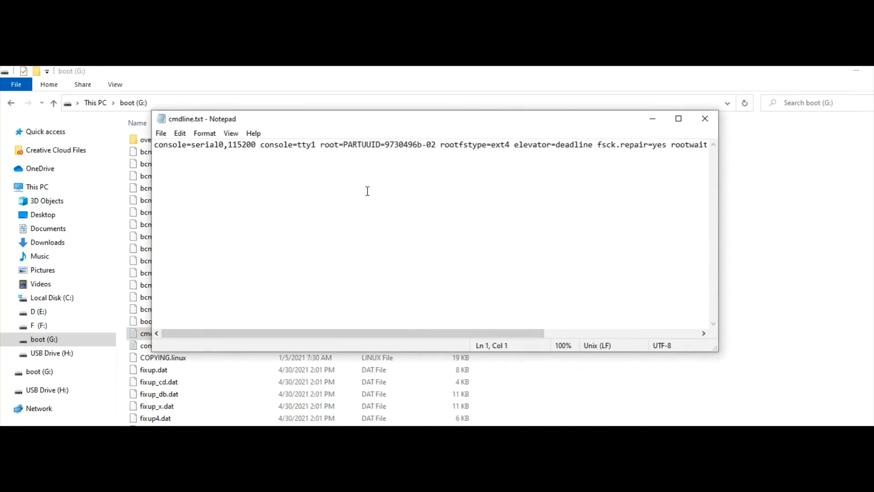
pyautogui.moveTo(339, 191)
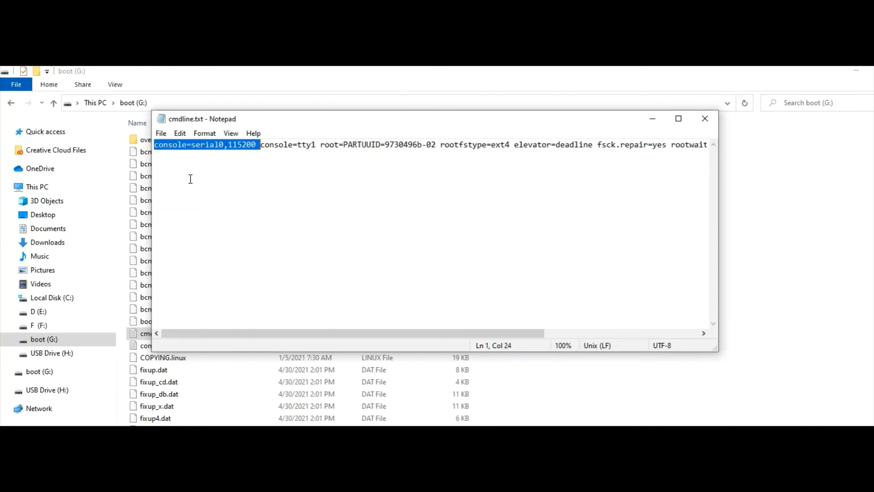
pyautogui.moveTo(203, 176)
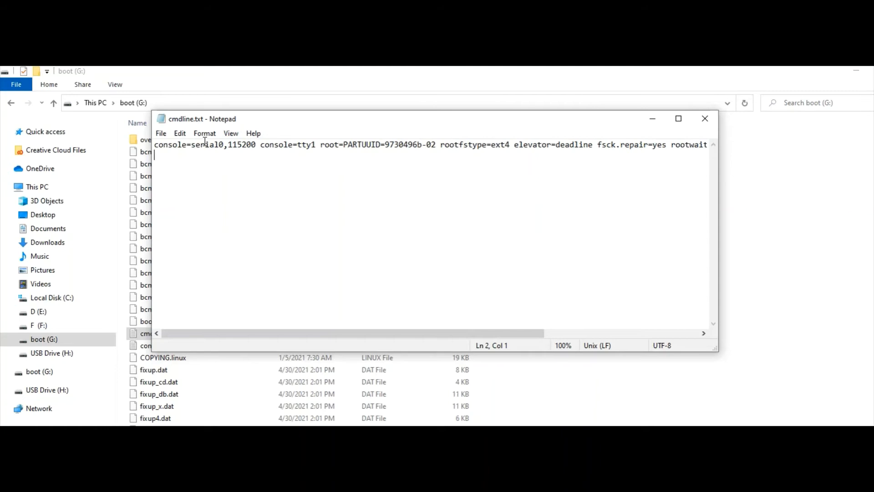
pyautogui.click(314, 145)
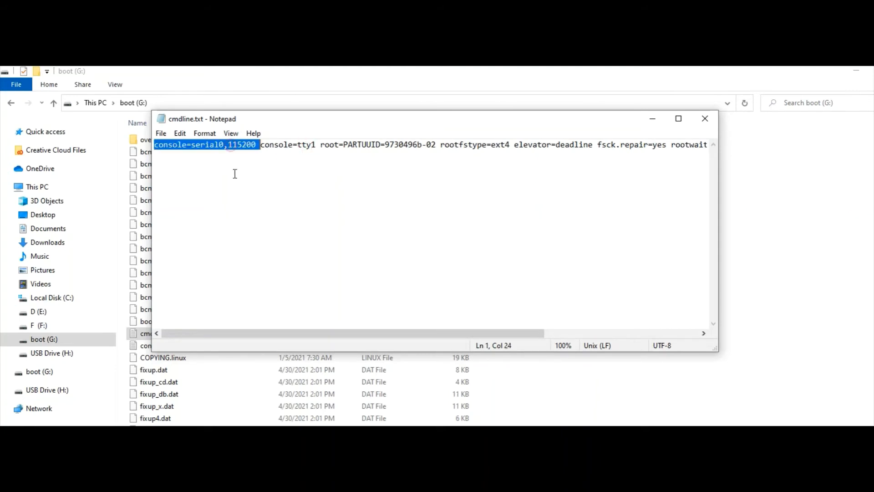
pyautogui.moveTo(259, 216)
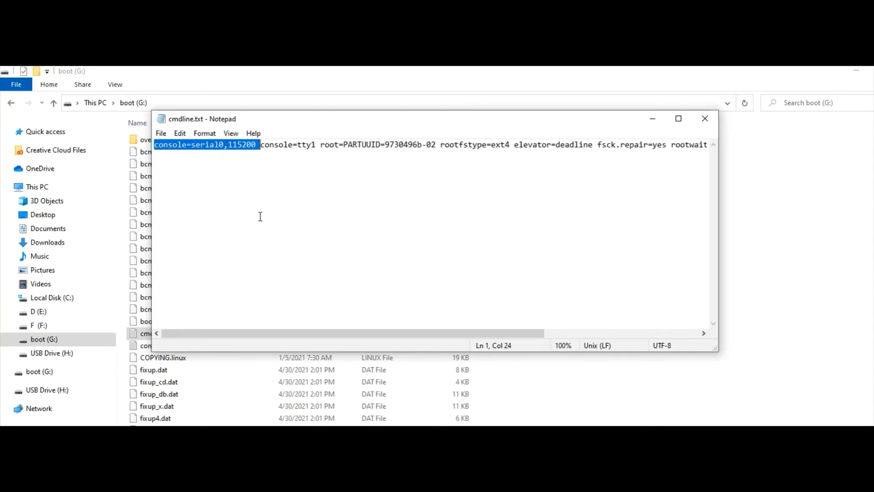
pyautogui.moveTo(637, 138)
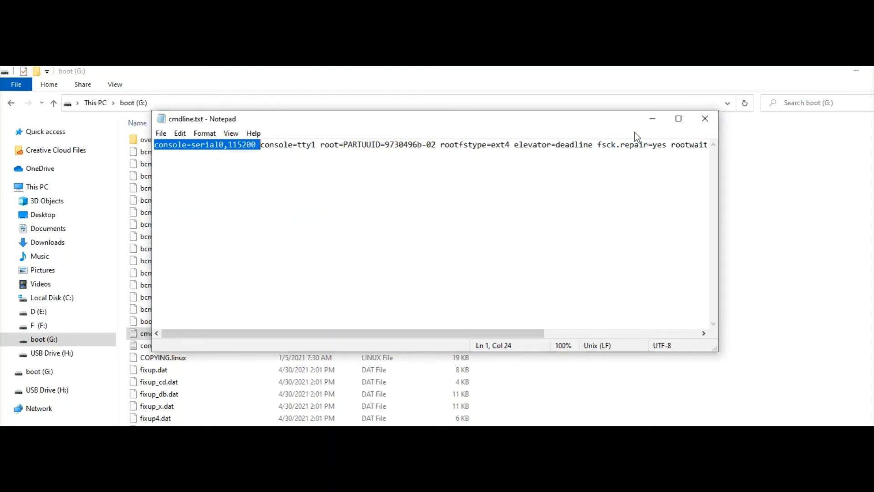
# Close Notepad and Notepad++ without changes, leaving the desktop clear.
pyautogui.click(705, 119)
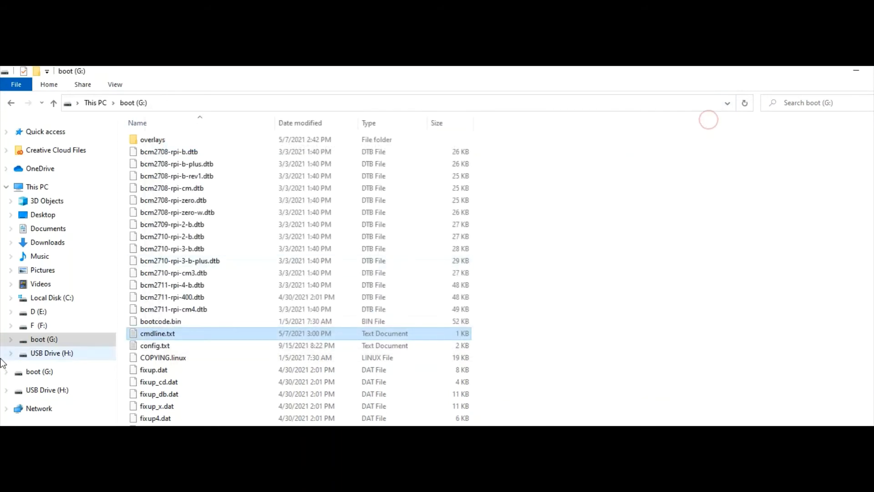
pyautogui.rightClick(44, 339)
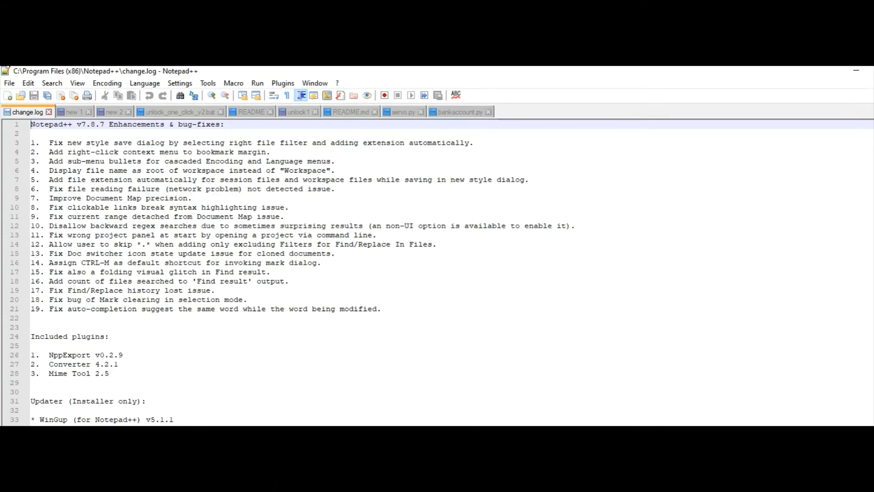
pyautogui.click(858, 70)
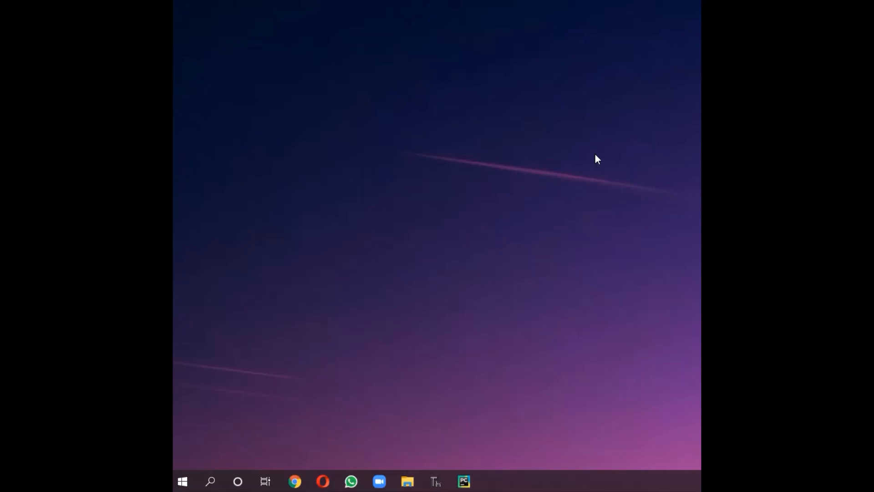
pyautogui.moveTo(599, 166)
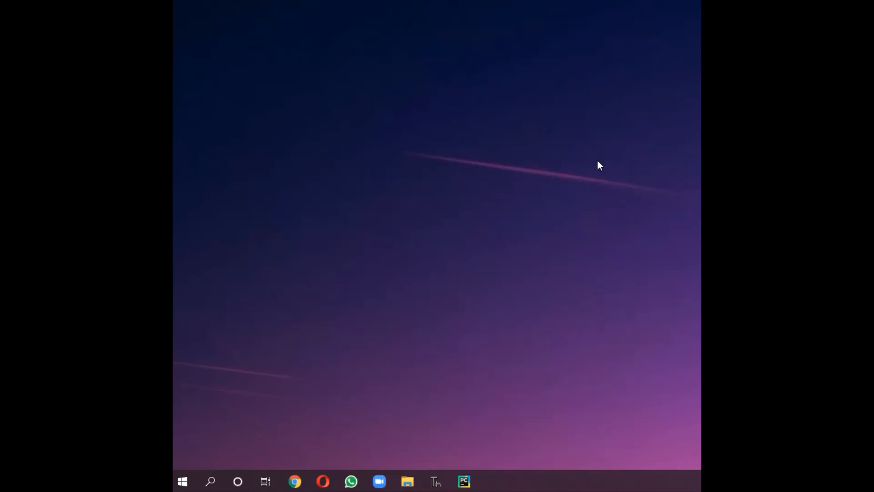
pyautogui.moveTo(585, 172)
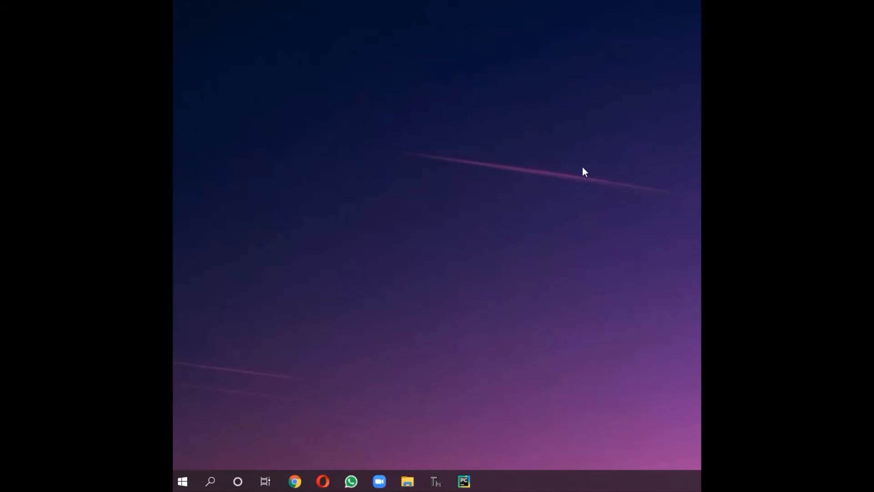
pyautogui.moveTo(519, 226)
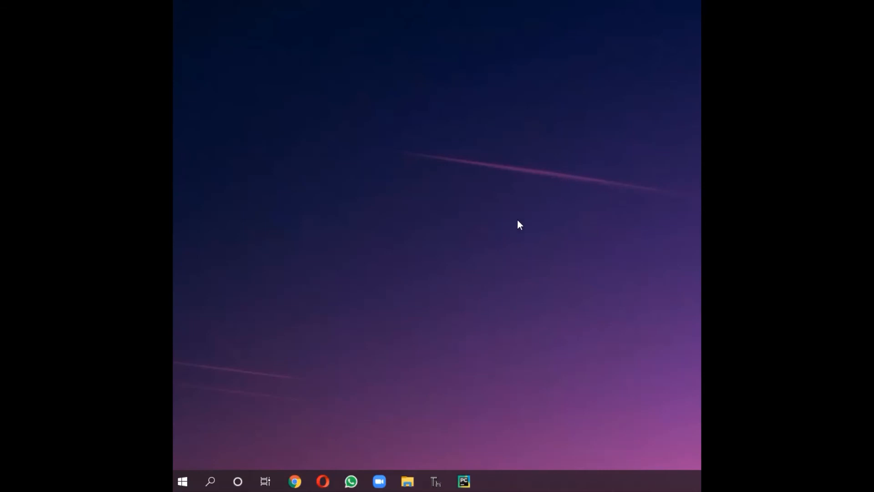
# Open Device Manager and expand Ports (COM & LPT) to find USB Serial Port (COM5).
pyautogui.write('devi')
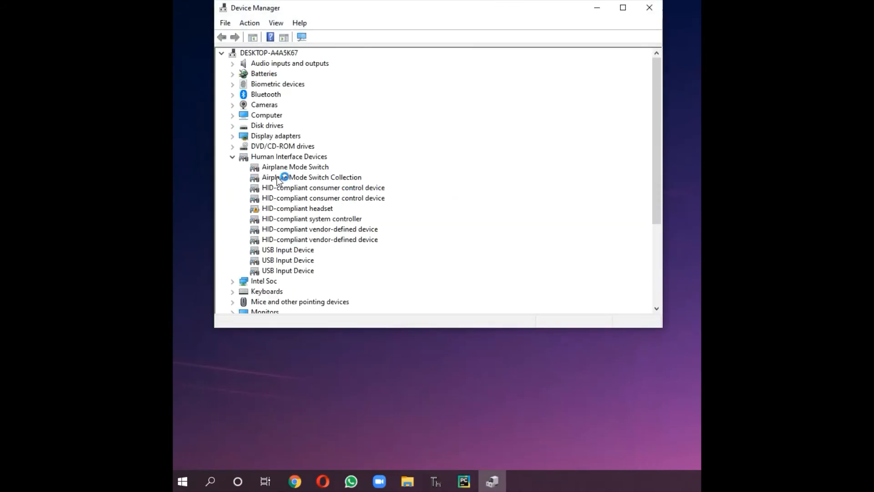
pyautogui.click(232, 156)
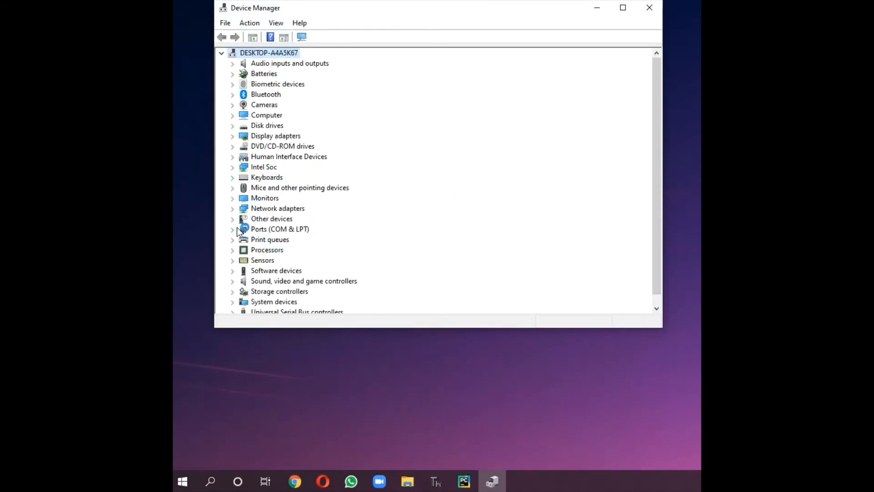
pyautogui.click(232, 228)
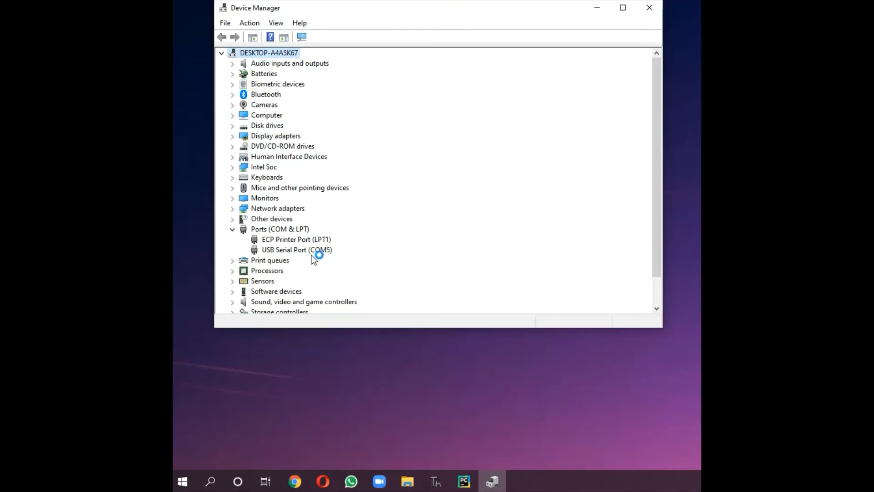
pyautogui.moveTo(325, 260)
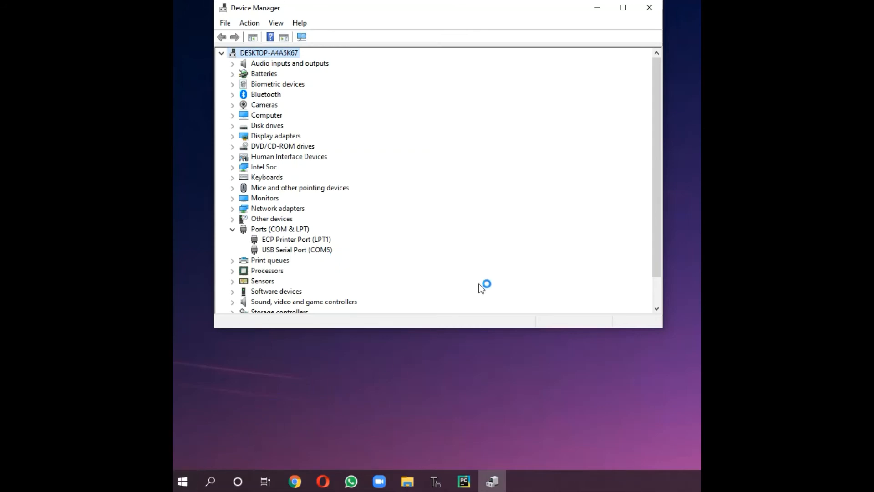
pyautogui.moveTo(276, 418)
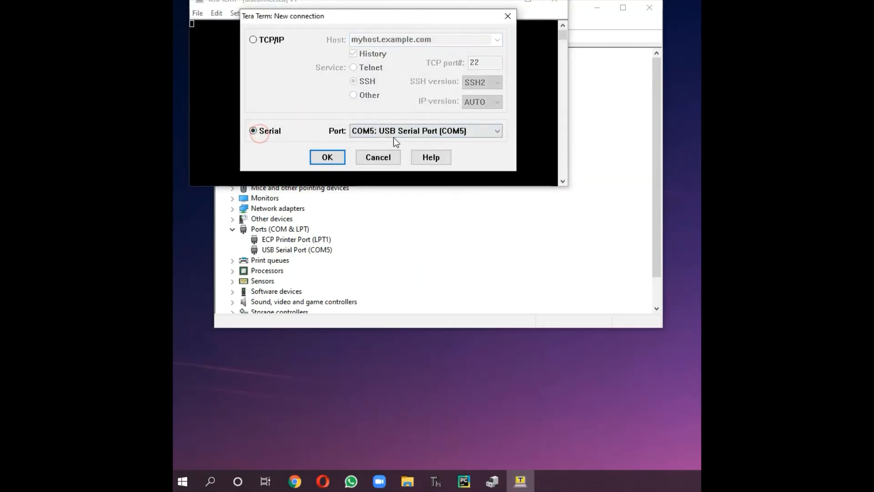
# Connect Tera Term to serial port COM5 and set its speed to 115200.
pyautogui.click(327, 157)
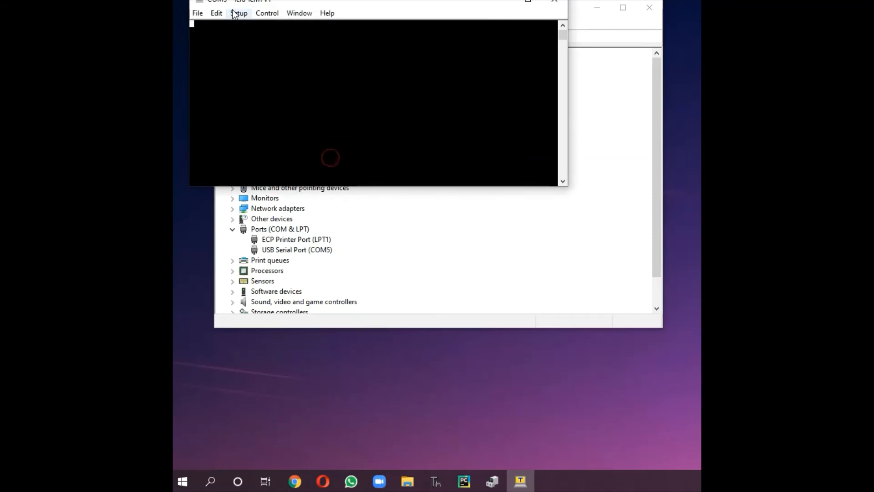
pyautogui.click(239, 12)
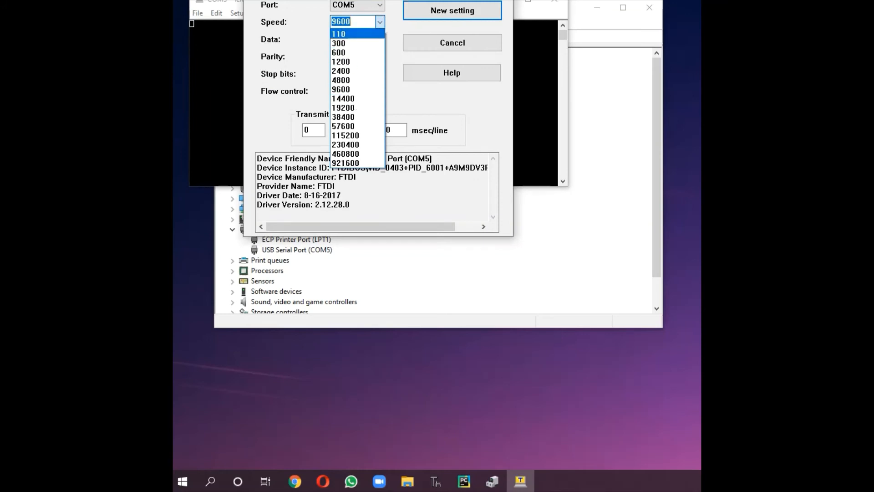
pyautogui.click(340, 90)
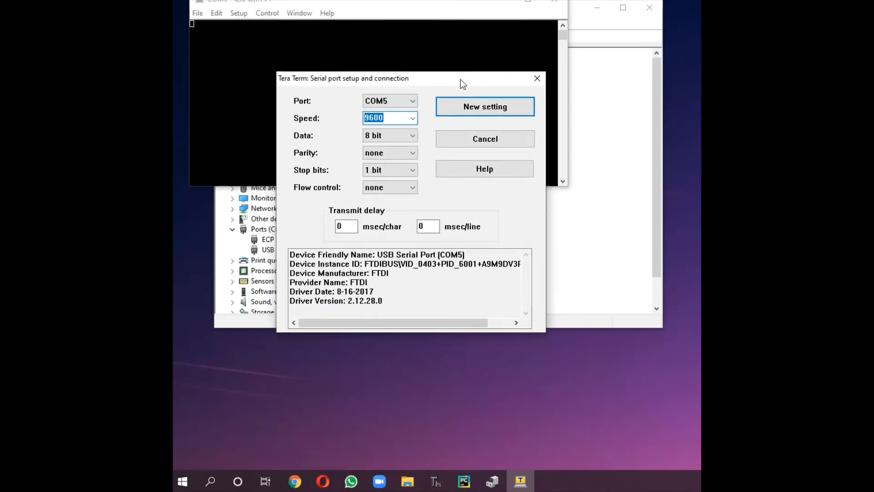
pyautogui.click(413, 118)
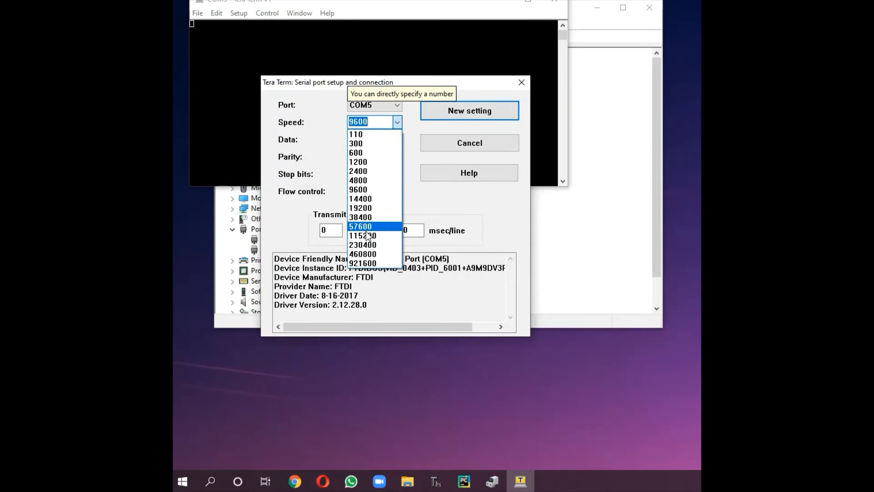
pyautogui.click(362, 235)
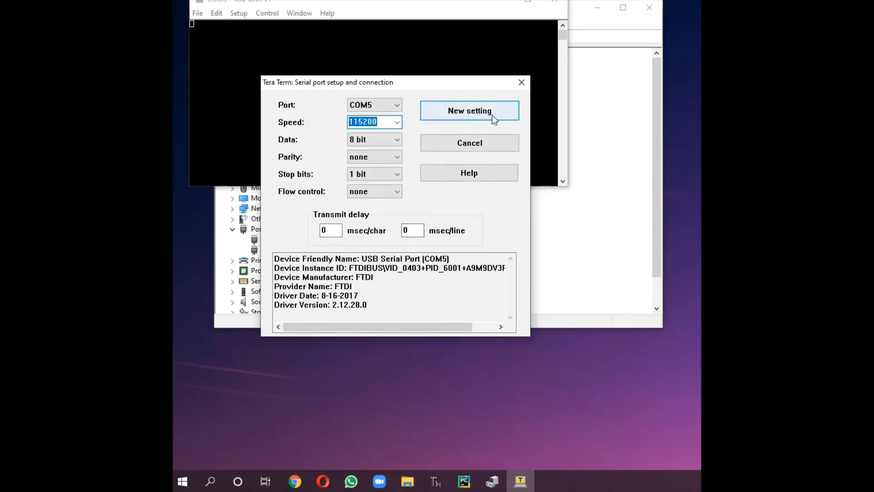
pyautogui.click(469, 110)
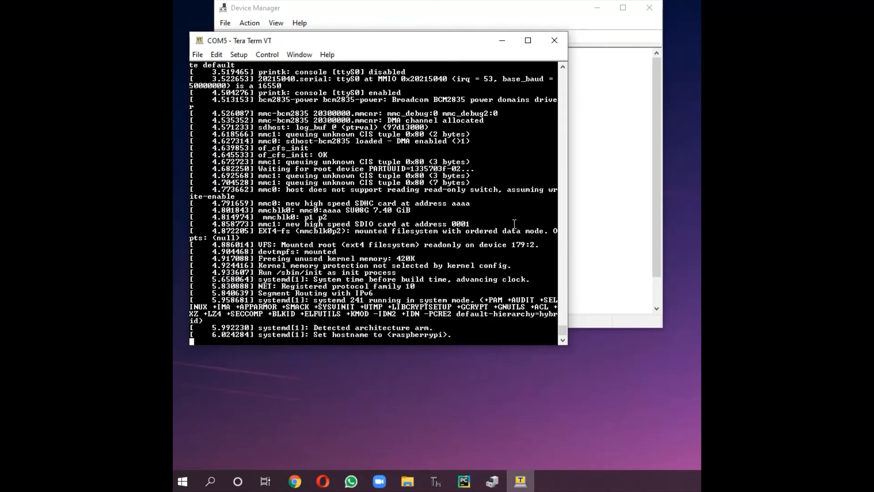
# Scroll the Raspberry Pi boot log until the Raspbian login prompt on ttyS0 appears.
pyautogui.scroll(-3)
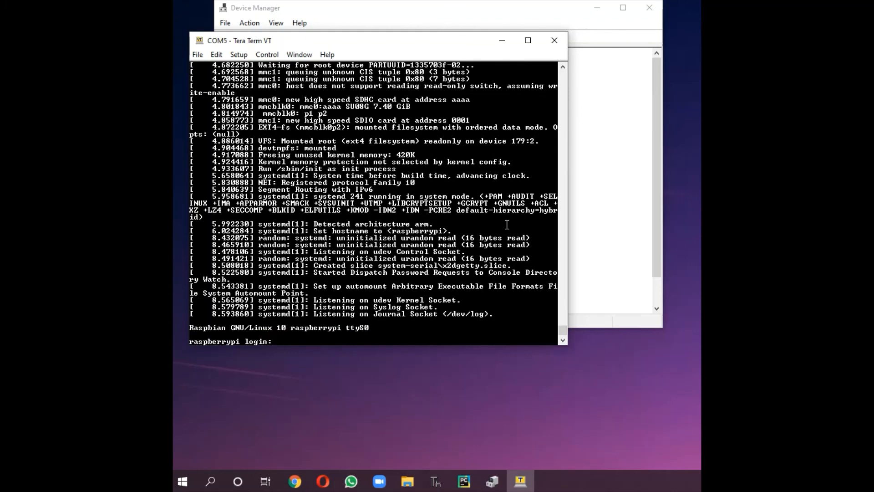
# Log in at the serial console as user pi with its password.
pyautogui.write('pi')
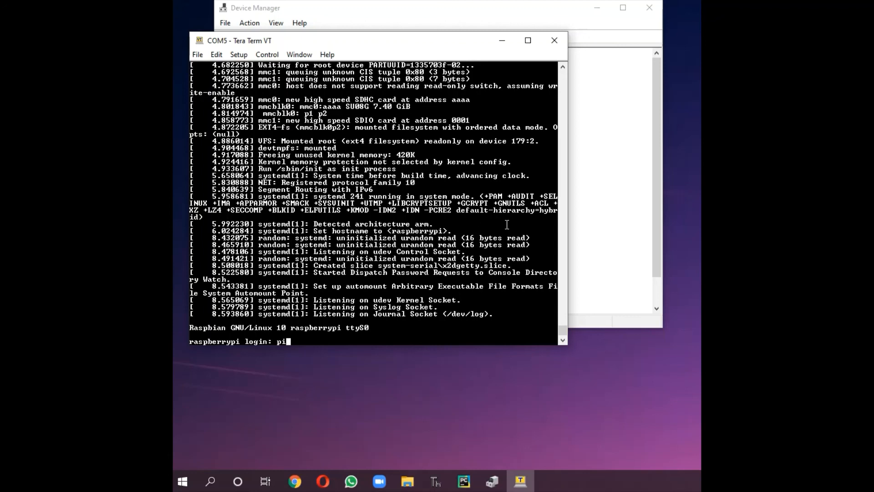
pyautogui.press('Return')
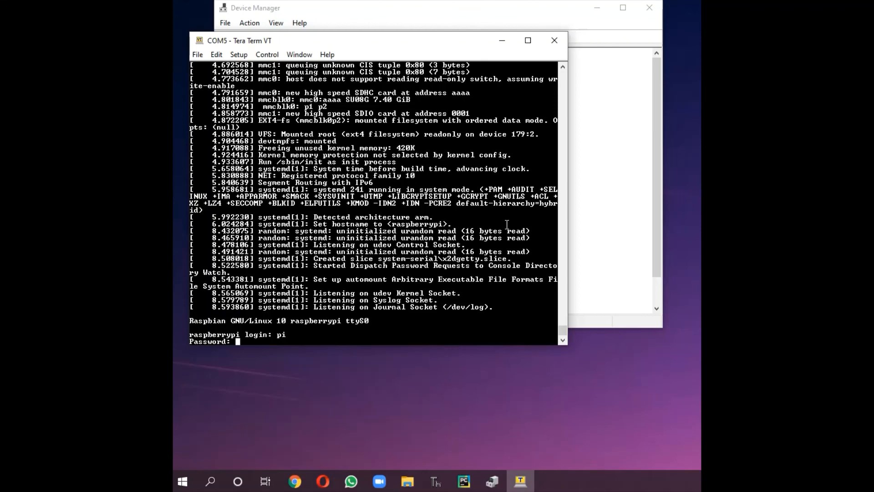
pyautogui.press('Return')
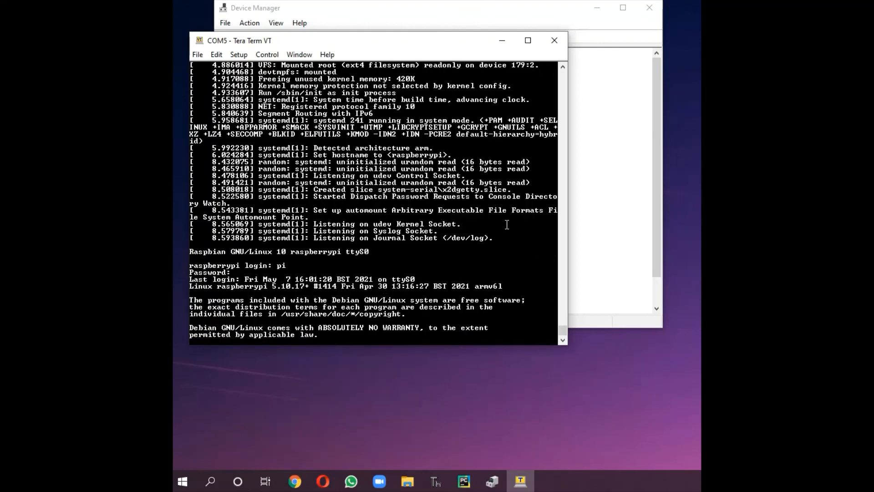